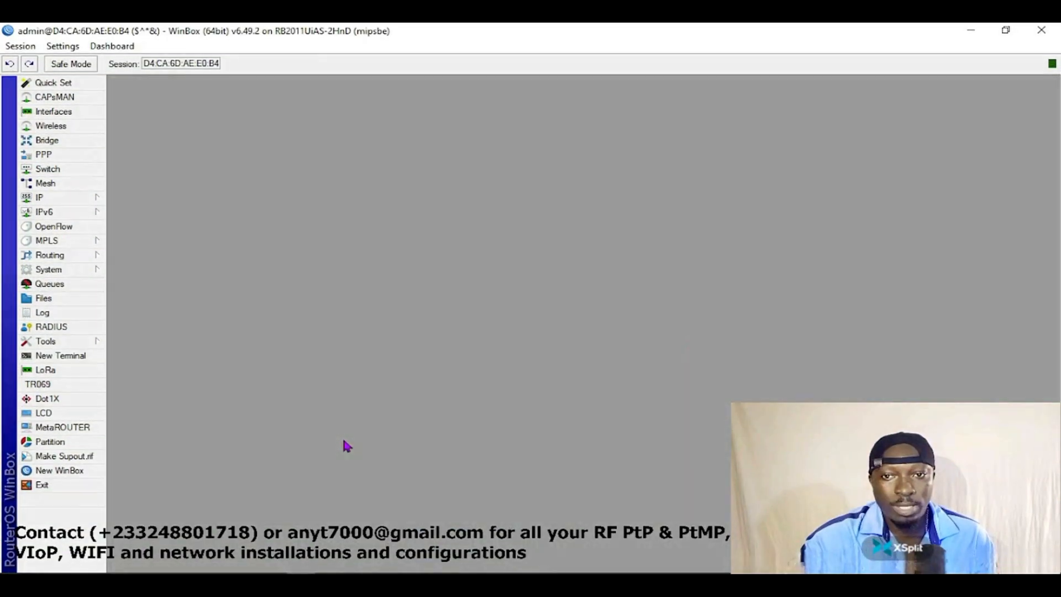
mouse_move(404, 371)
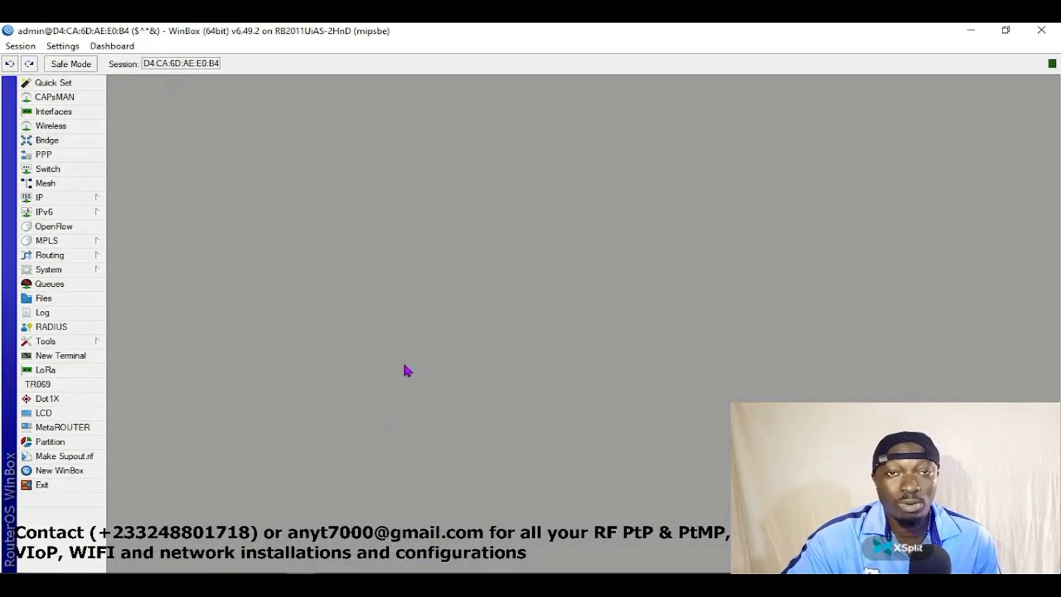
mouse_move(483, 457)
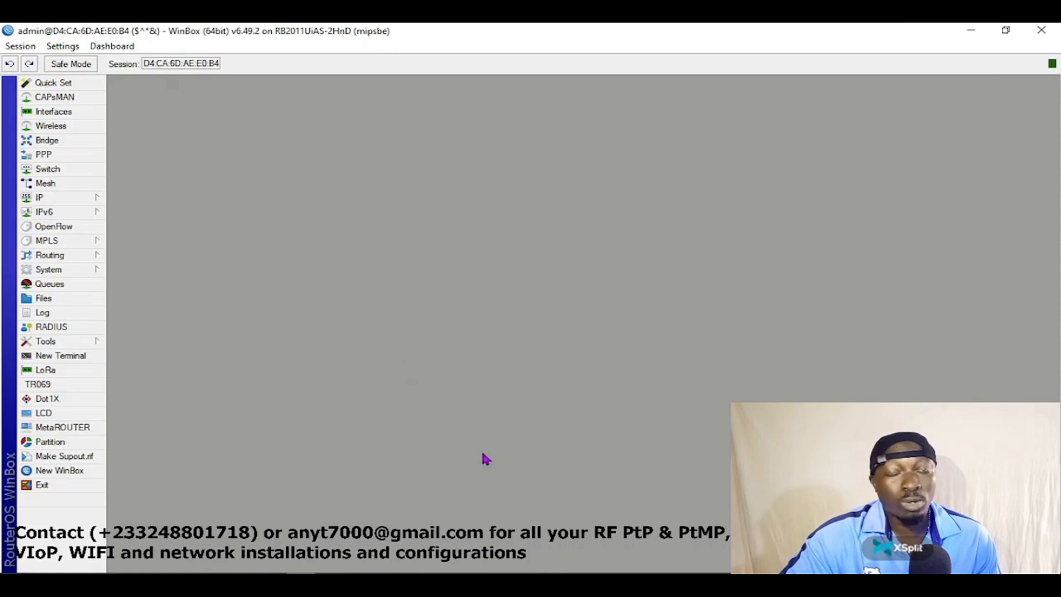
mouse_move(511, 315)
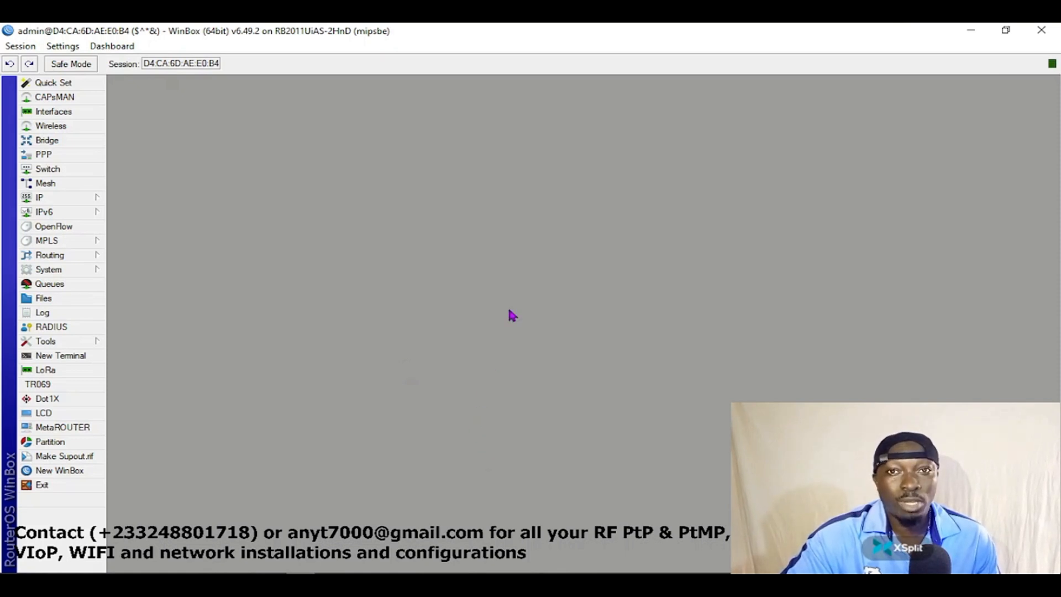
mouse_move(281, 252)
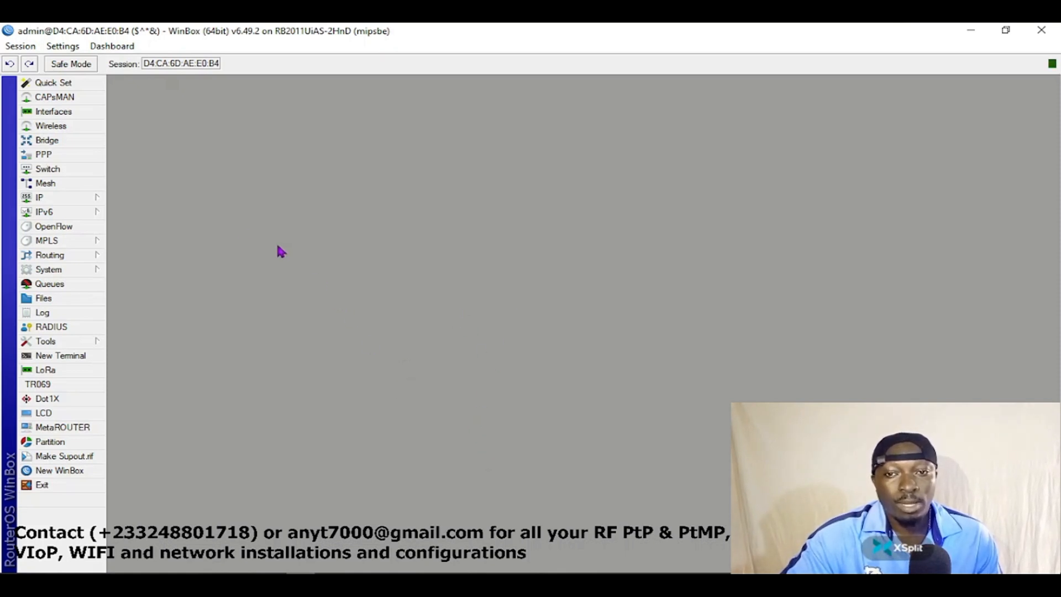
mouse_move(232, 330)
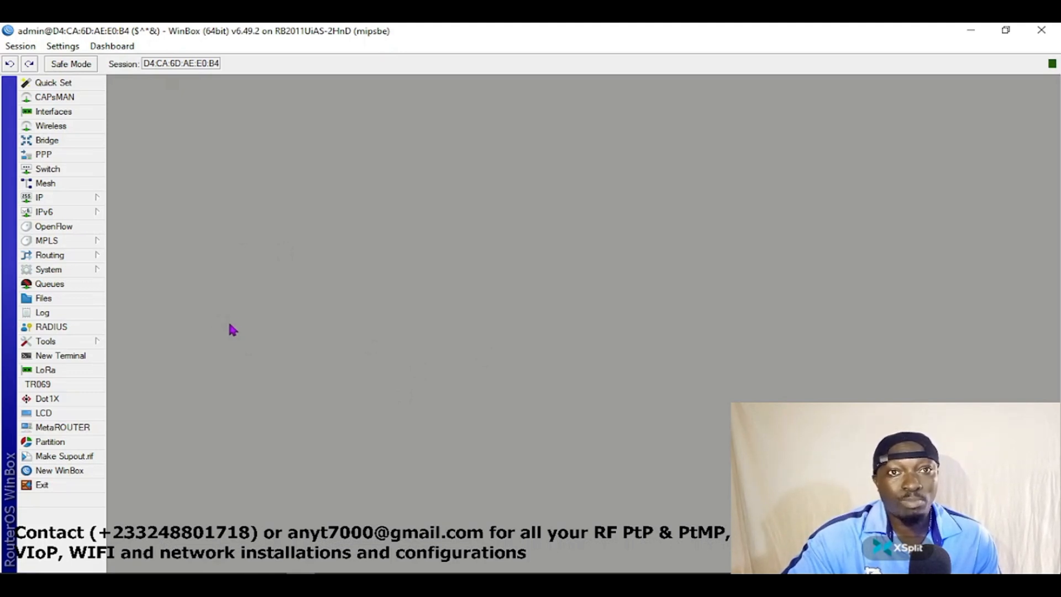
mouse_move(210, 282)
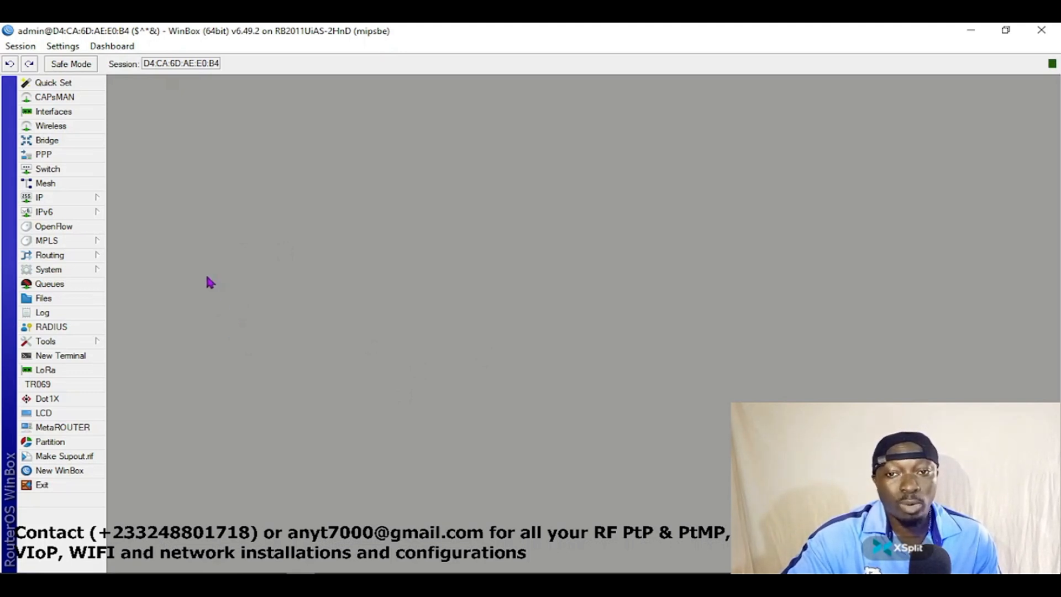
mouse_move(149, 277)
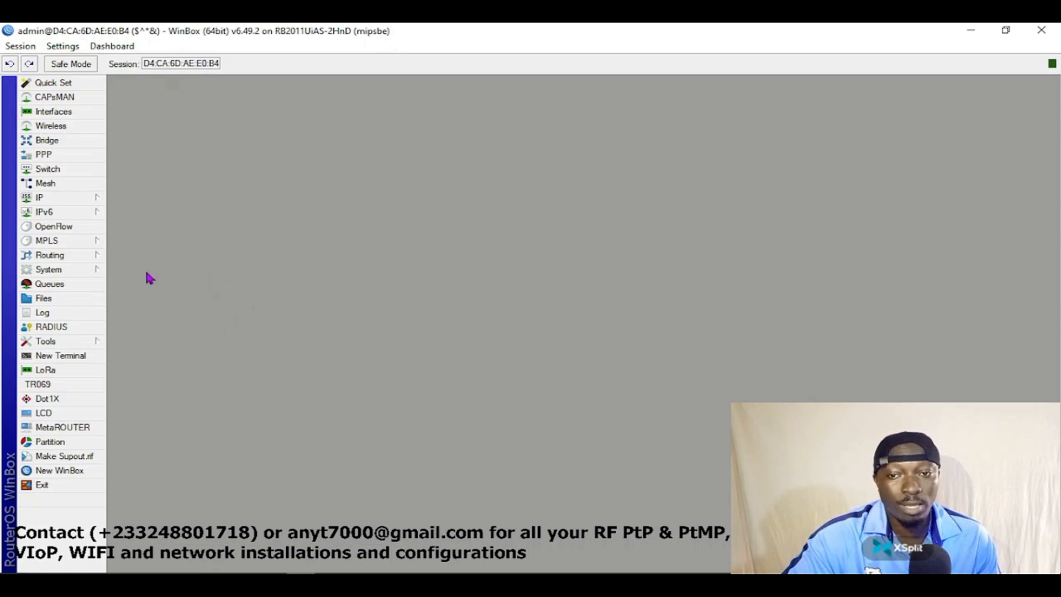
Step: Add an IP pool named PPPOE with addresses 90.90.90.10-90.90.90.100 and save it
left_click(39, 197)
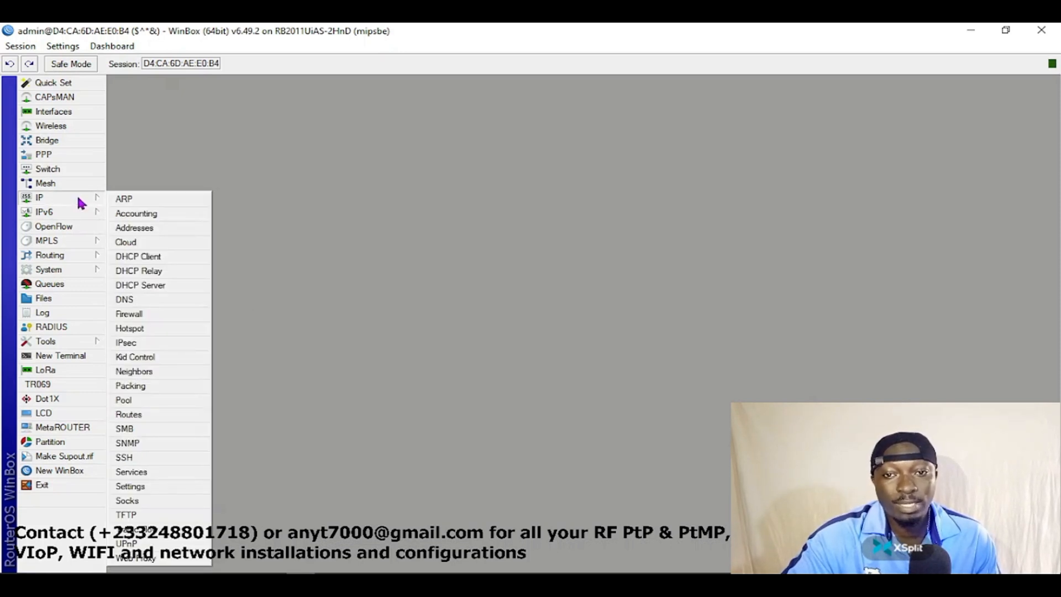
mouse_move(154, 438)
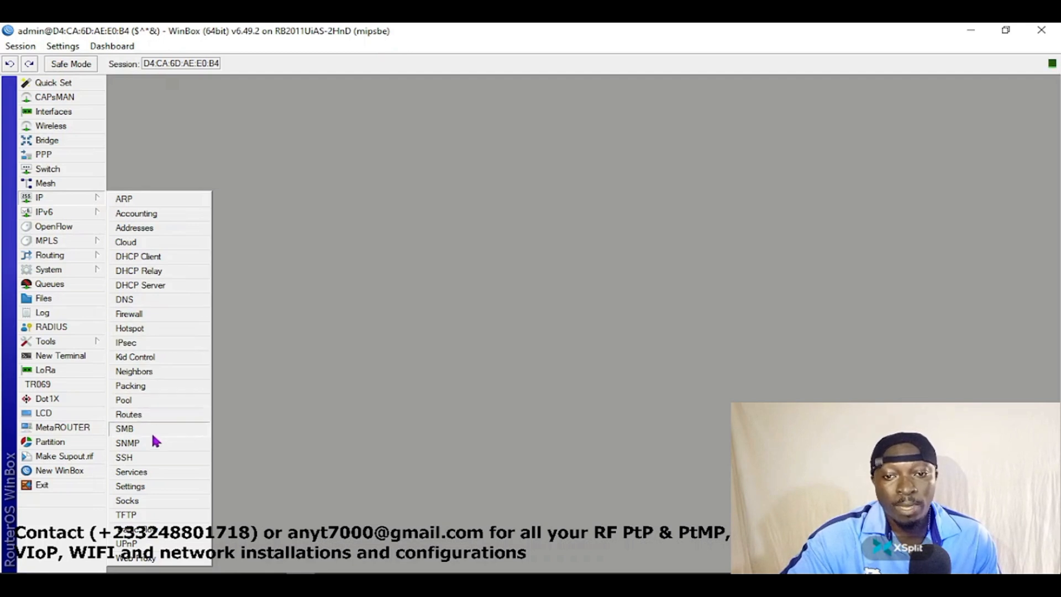
left_click(123, 398)
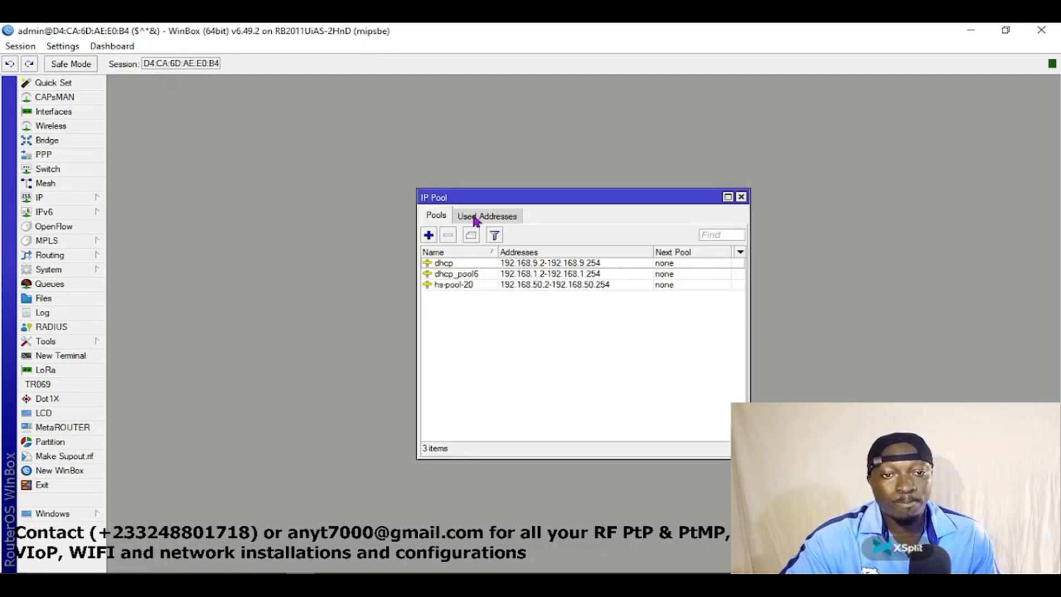
left_click(429, 234)
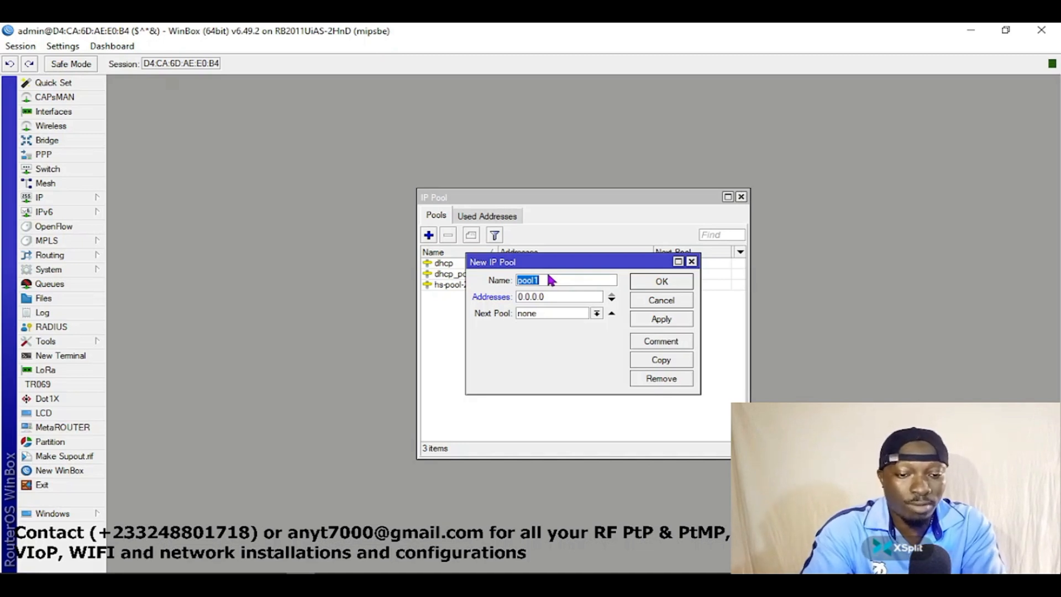
type("PP")
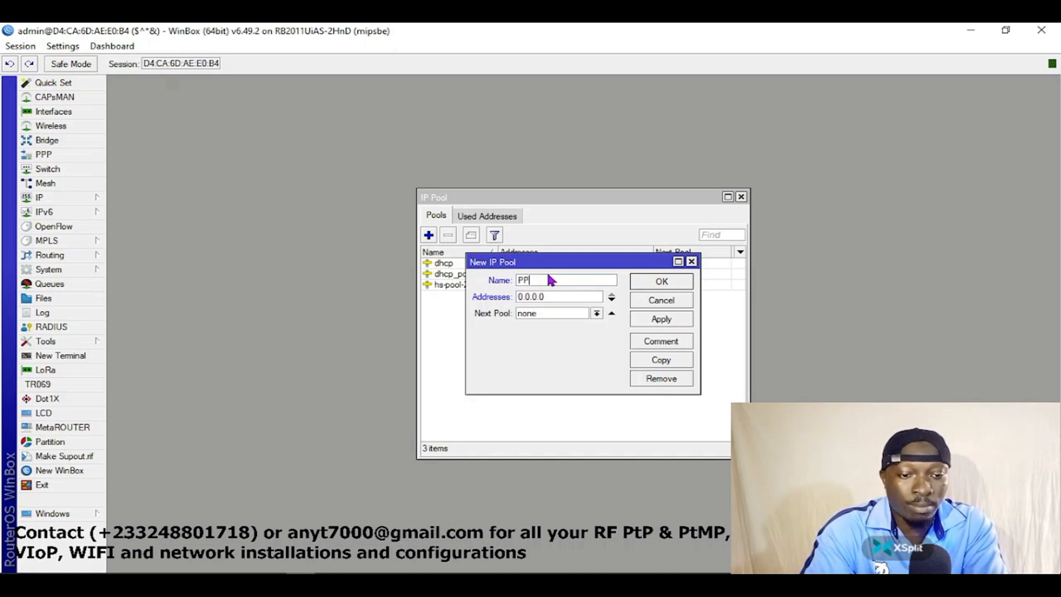
type("POE")
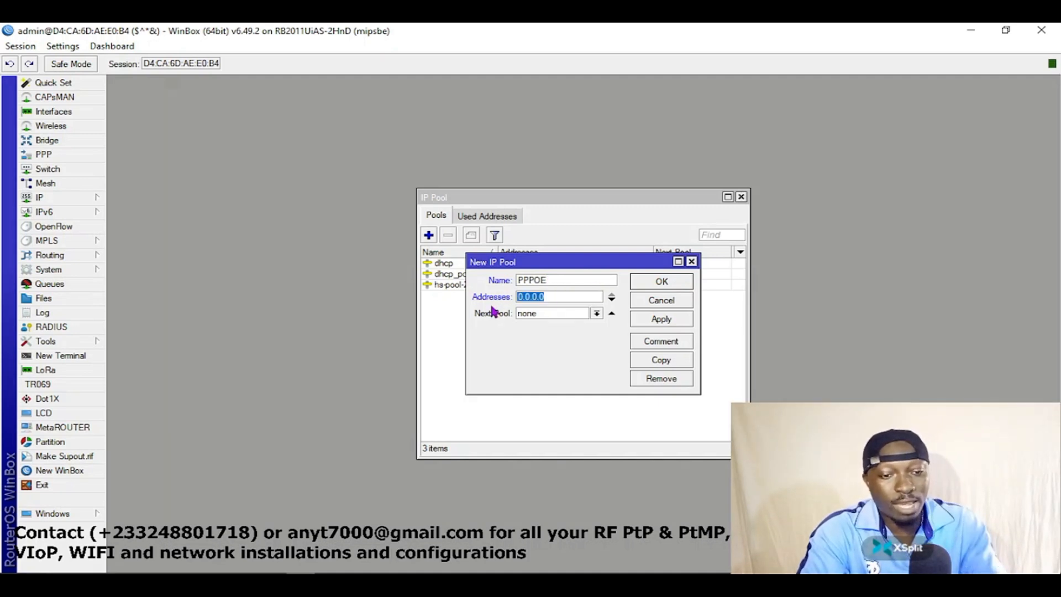
type("90.90.100")
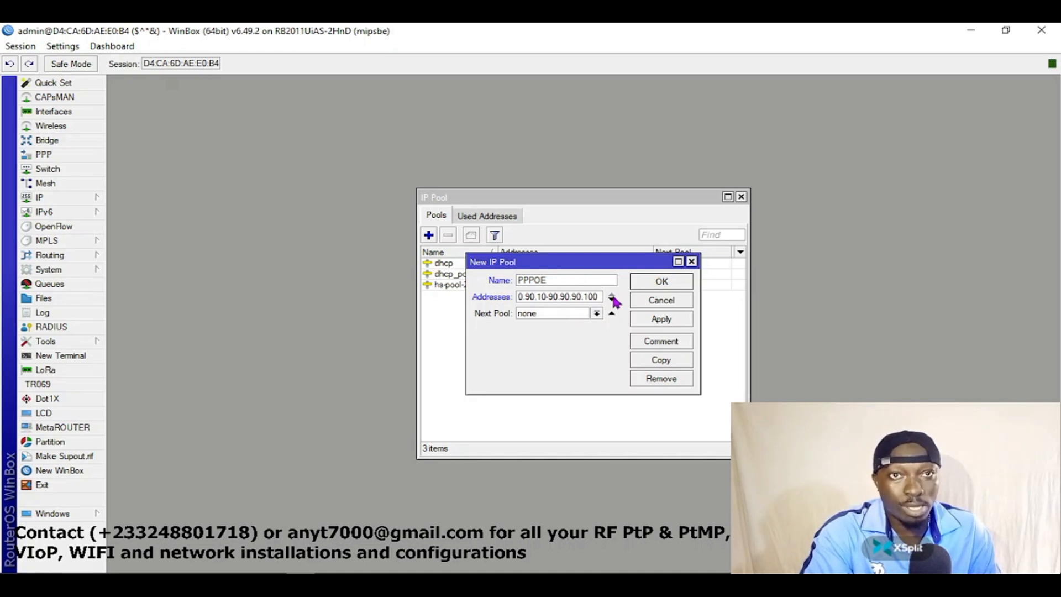
left_click(661, 281)
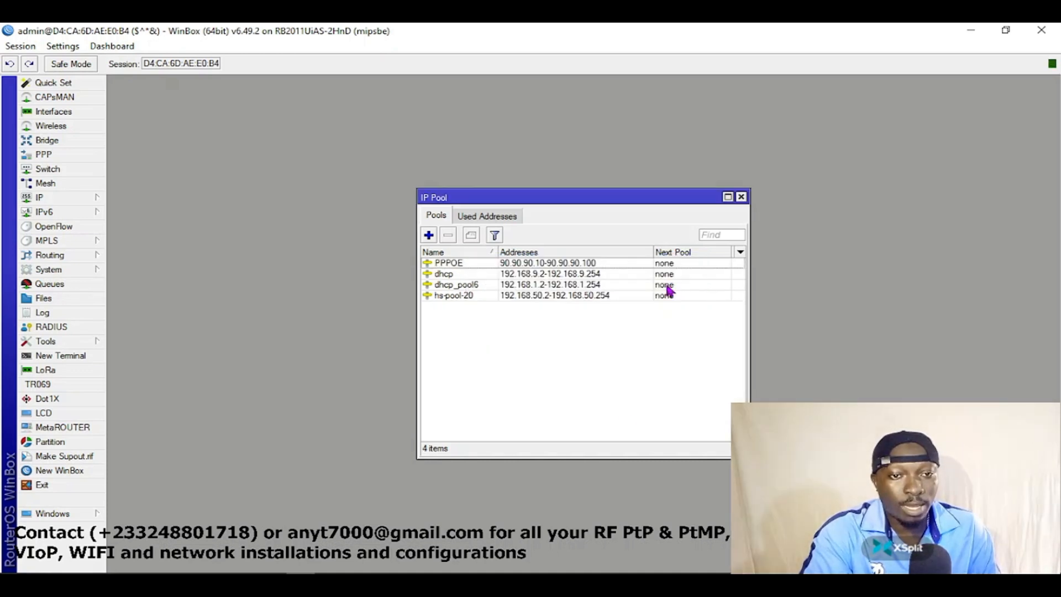
left_click_drag(577, 197, 890, 156)
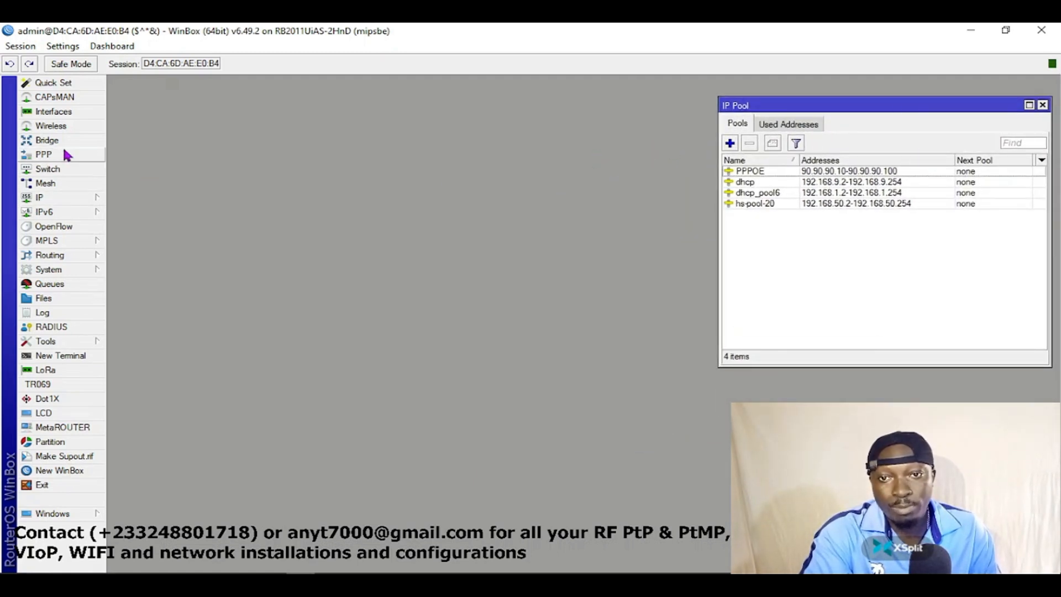
Step: Show the PPP Profiles list with default, default-encryption and owuubii profiles
left_click(43, 154)
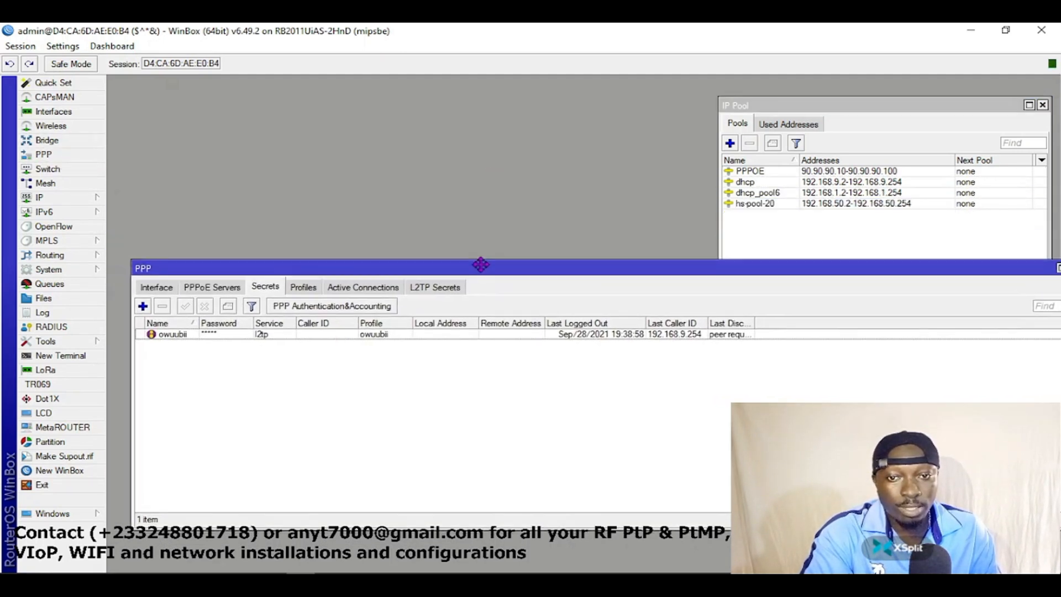
left_click(145, 283)
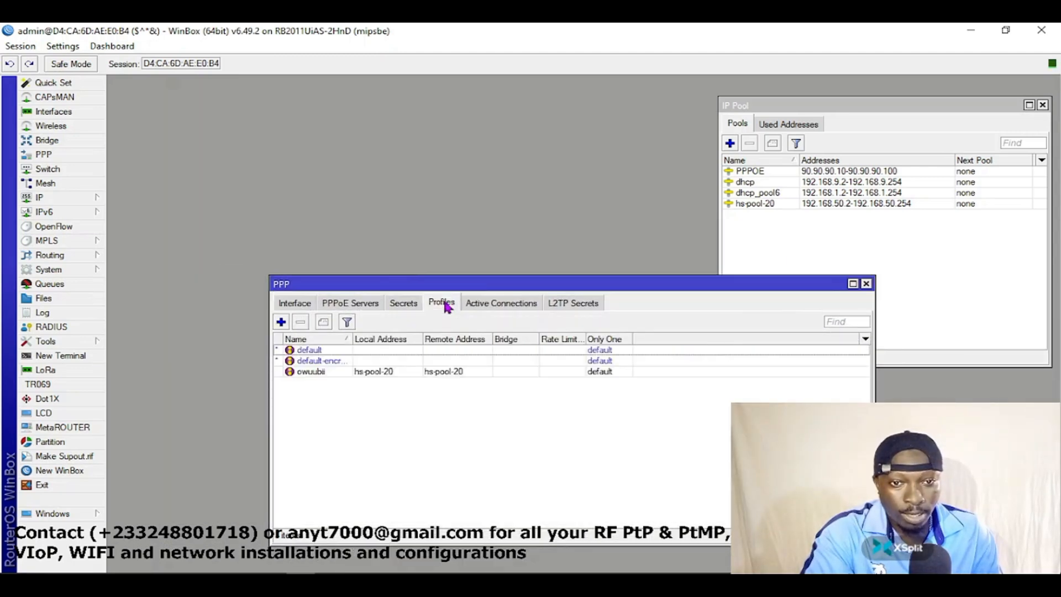
Step: Add PPP profile PPPOE using the PPPOE pool for both local and remote addresses
left_click(281, 320)
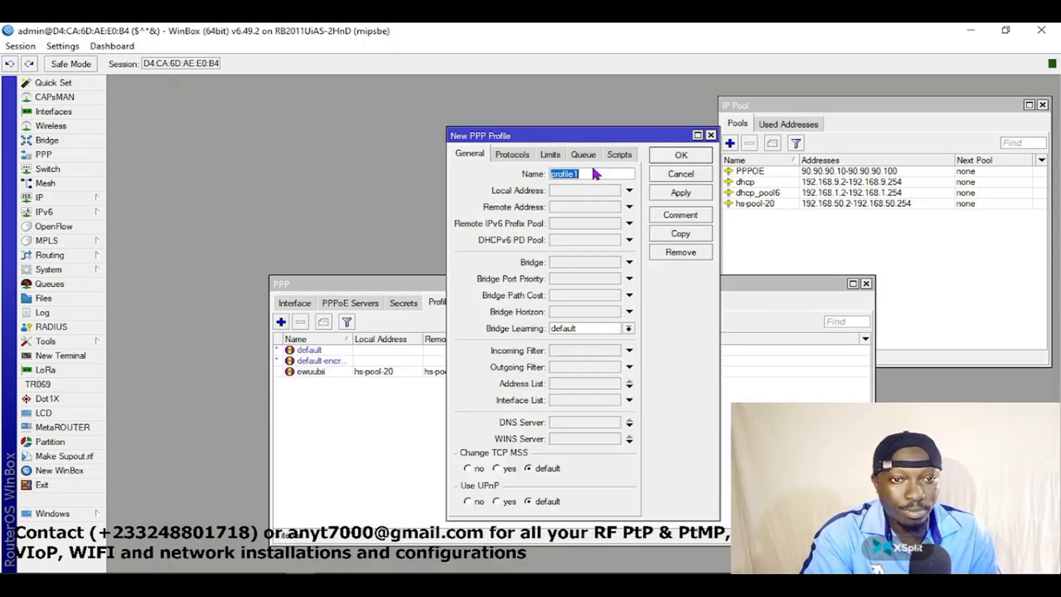
type("PPPOE")
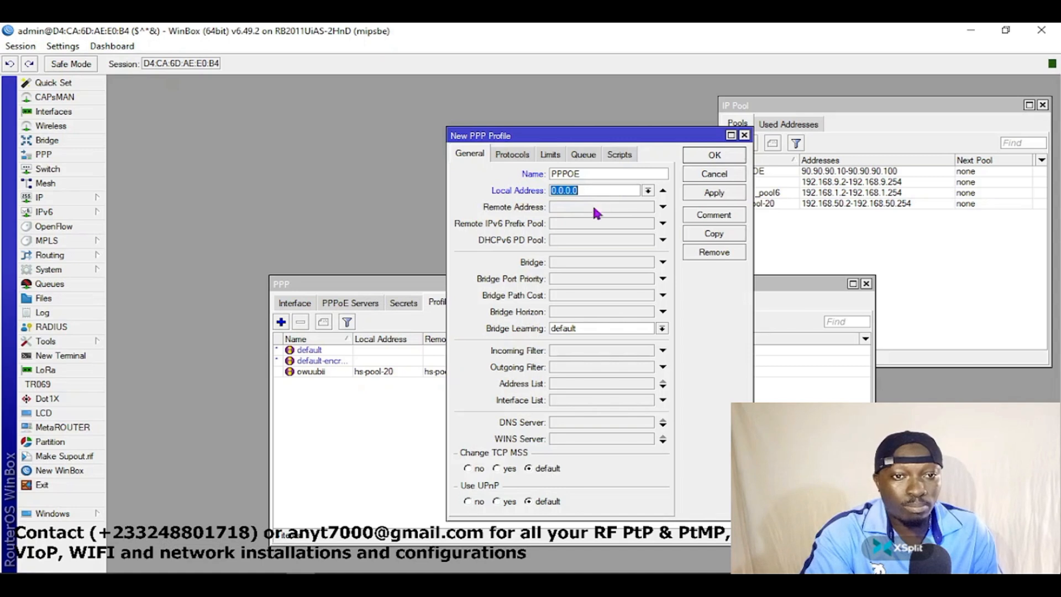
mouse_move(623, 196)
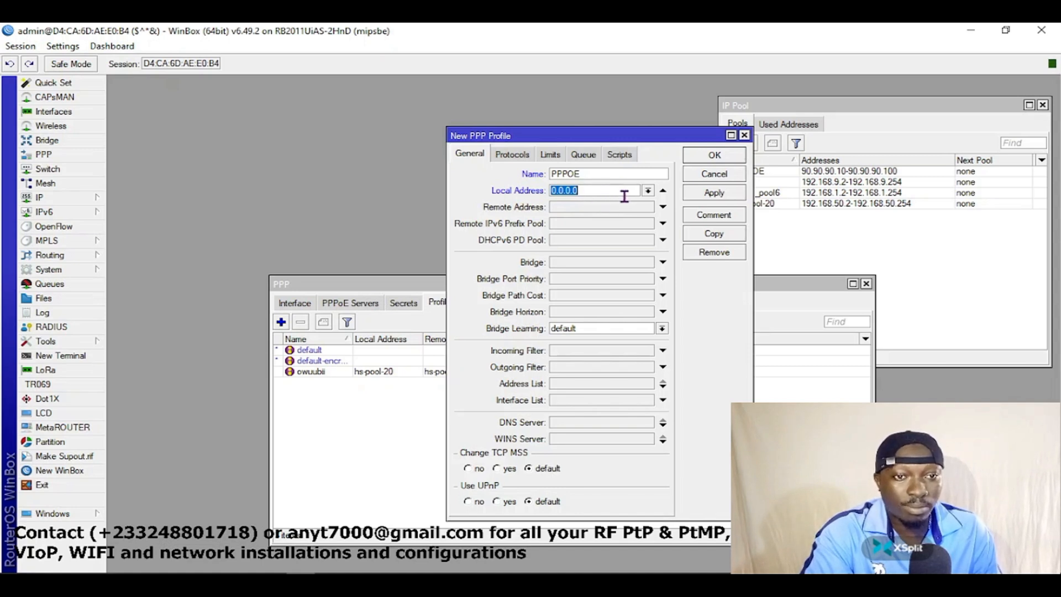
left_click(647, 190)
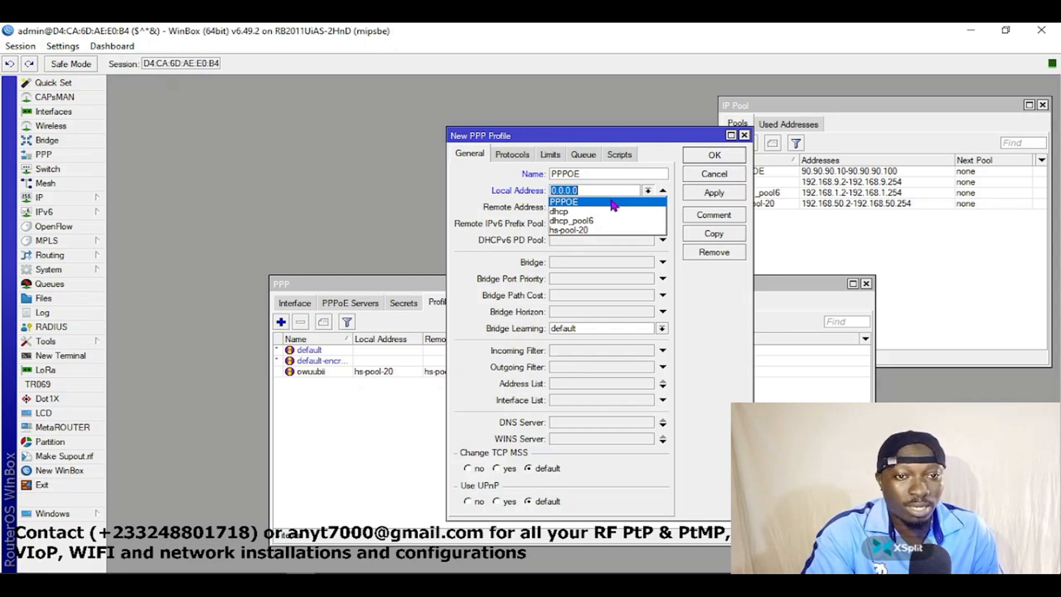
left_click(564, 201)
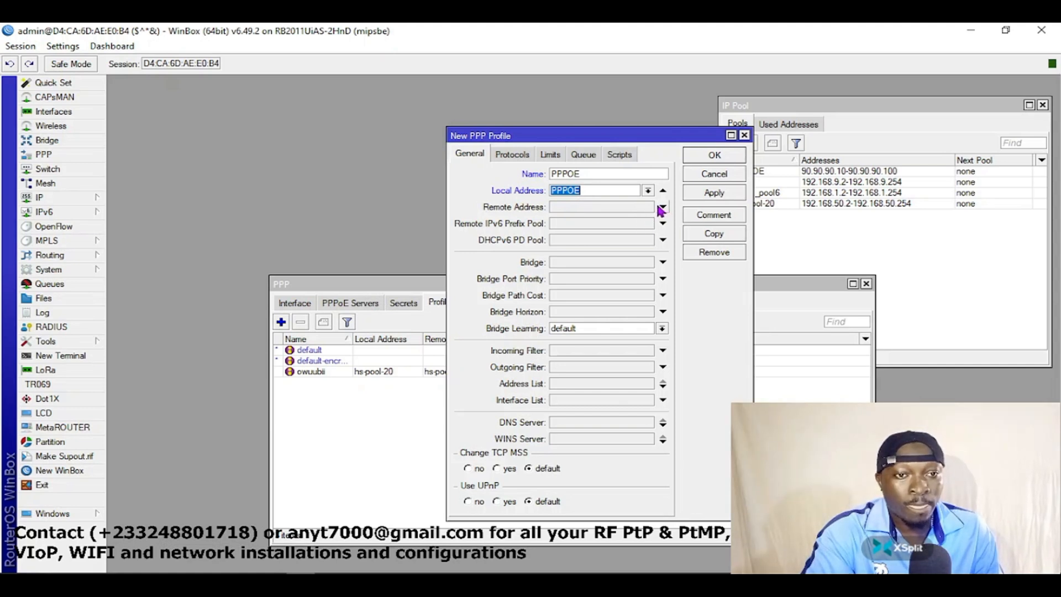
left_click(662, 207)
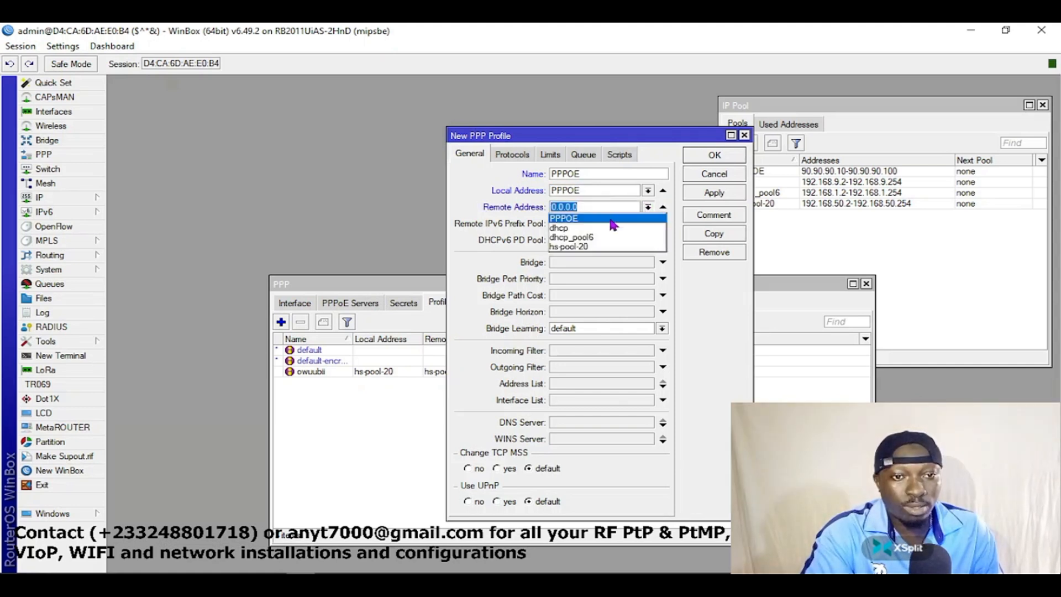
left_click(565, 217)
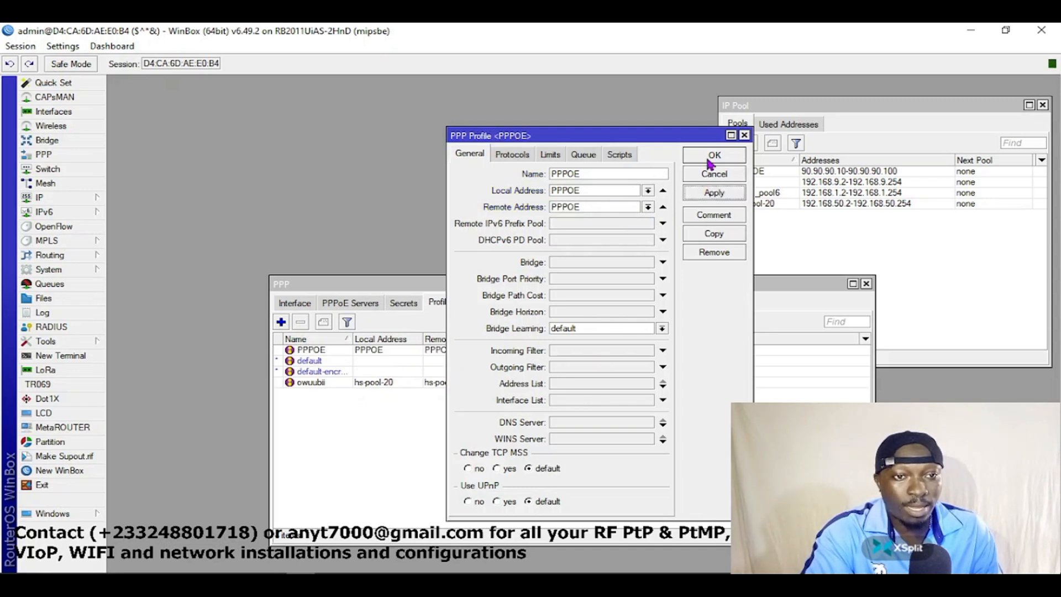
left_click(714, 154)
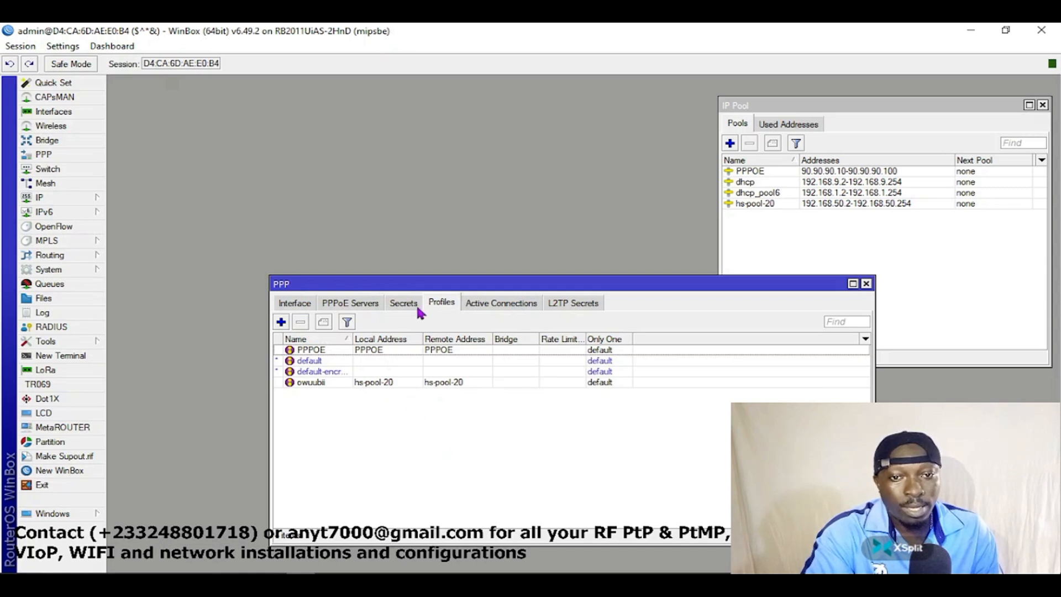
Step: Add a PPP secret owuubii with its password and the pppoe service
left_click(403, 303)
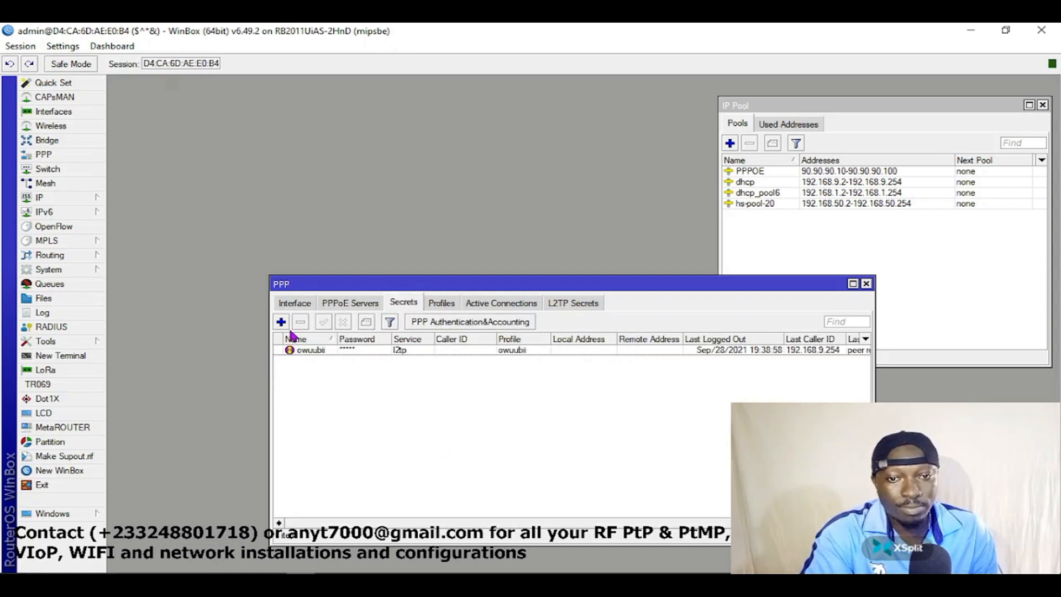
left_click(281, 321)
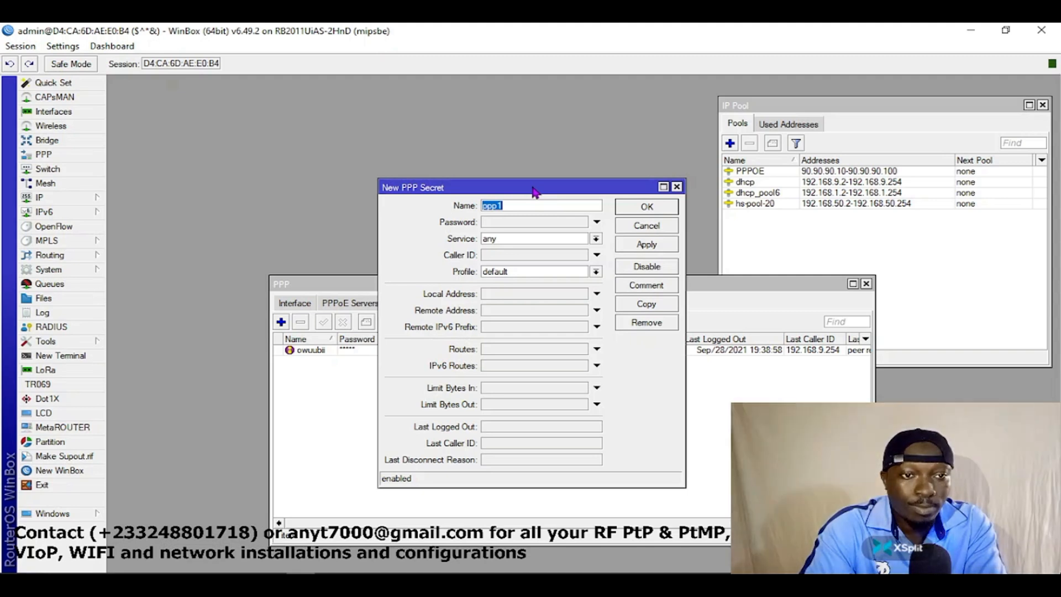
type("PPPOE")
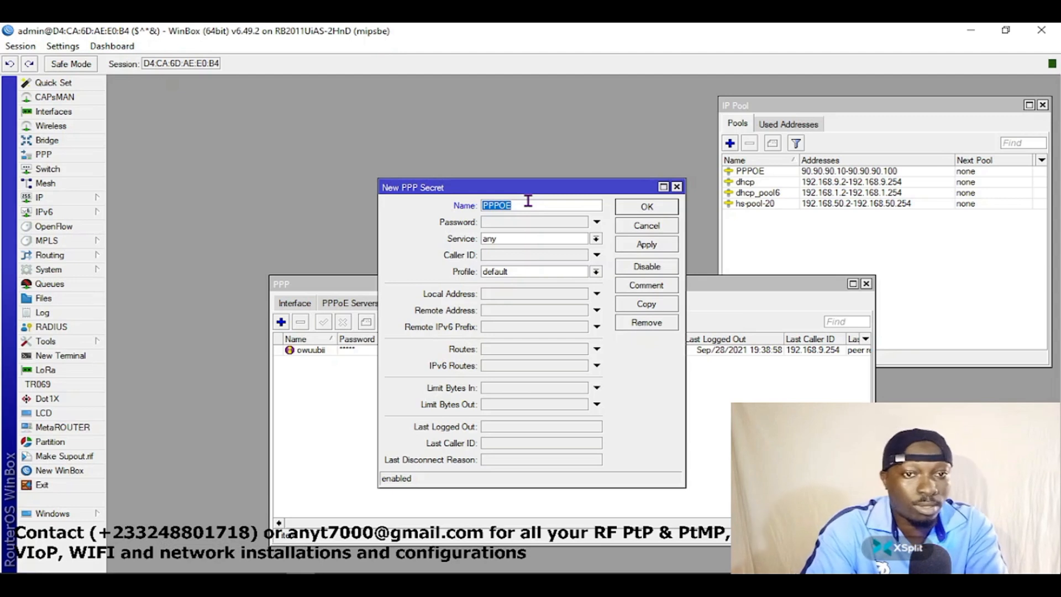
type("owuubii")
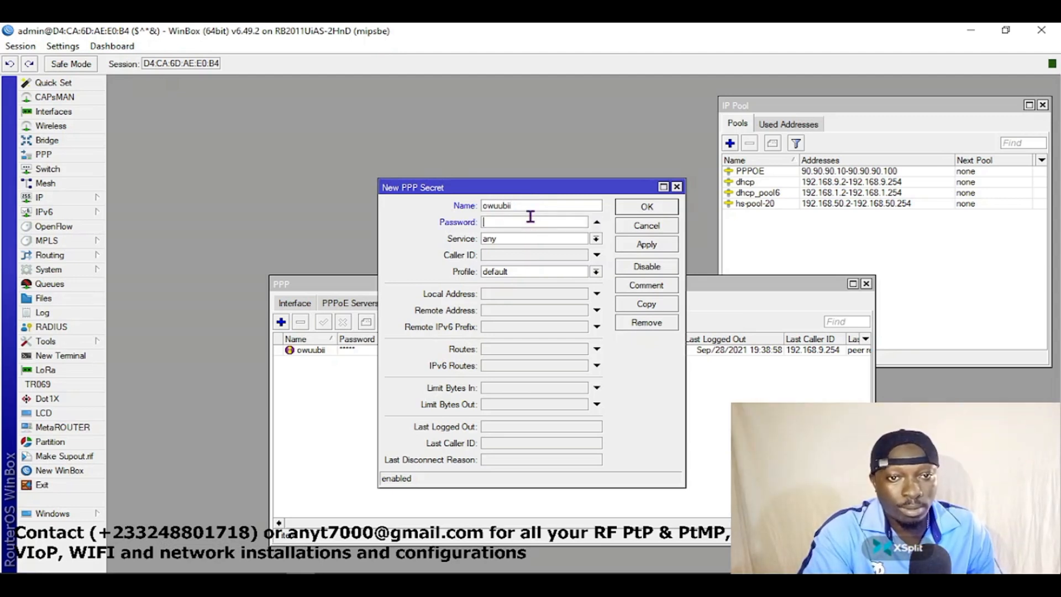
type("password")
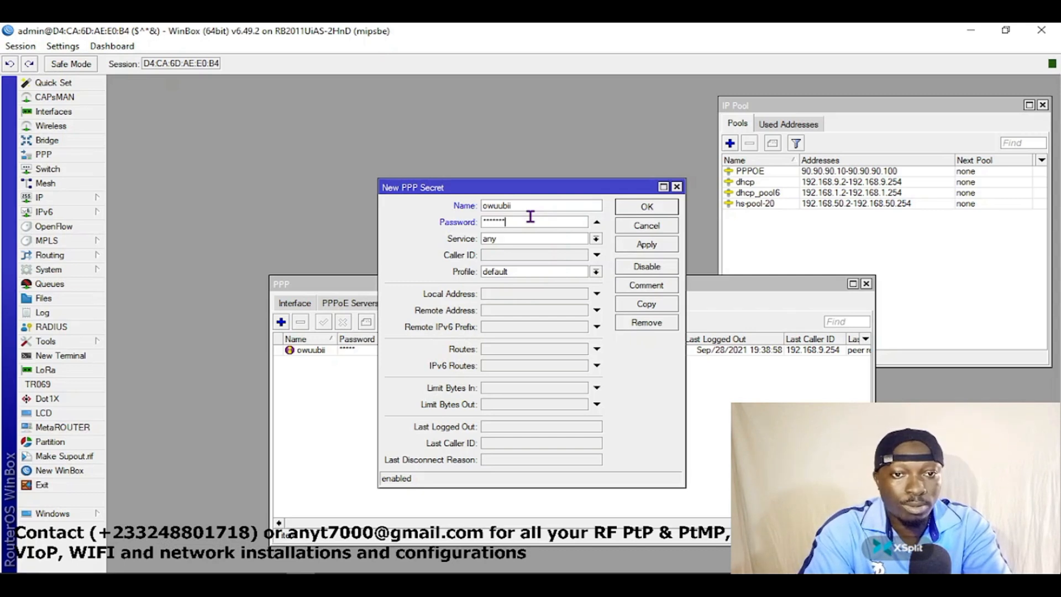
left_click(62, 45)
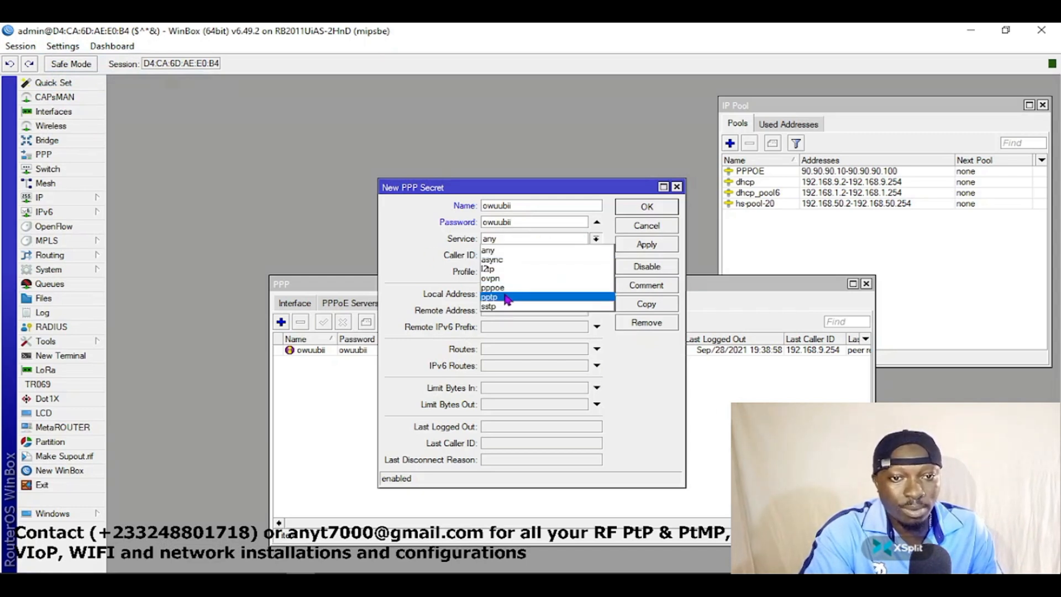
left_click(493, 287)
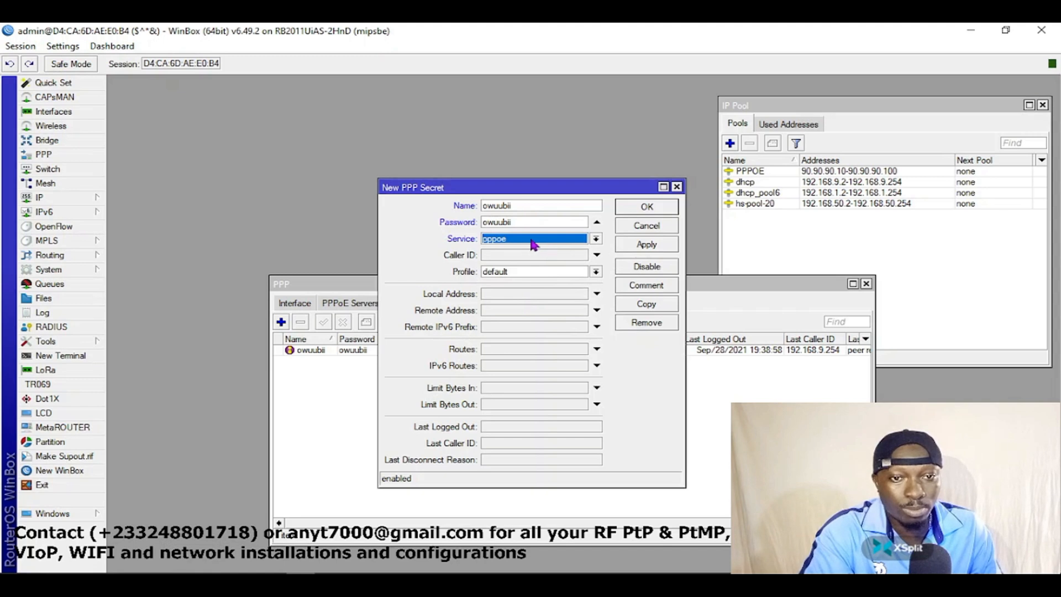
Step: Assign the PPPOE profile to the owuubii secret and save it
left_click(595, 271)
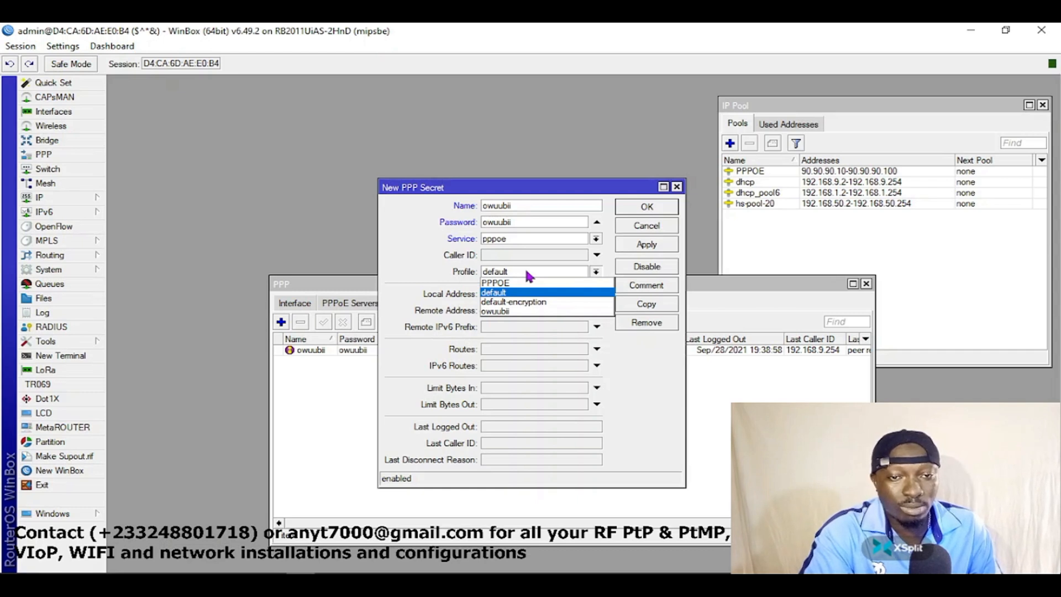
mouse_move(495, 282)
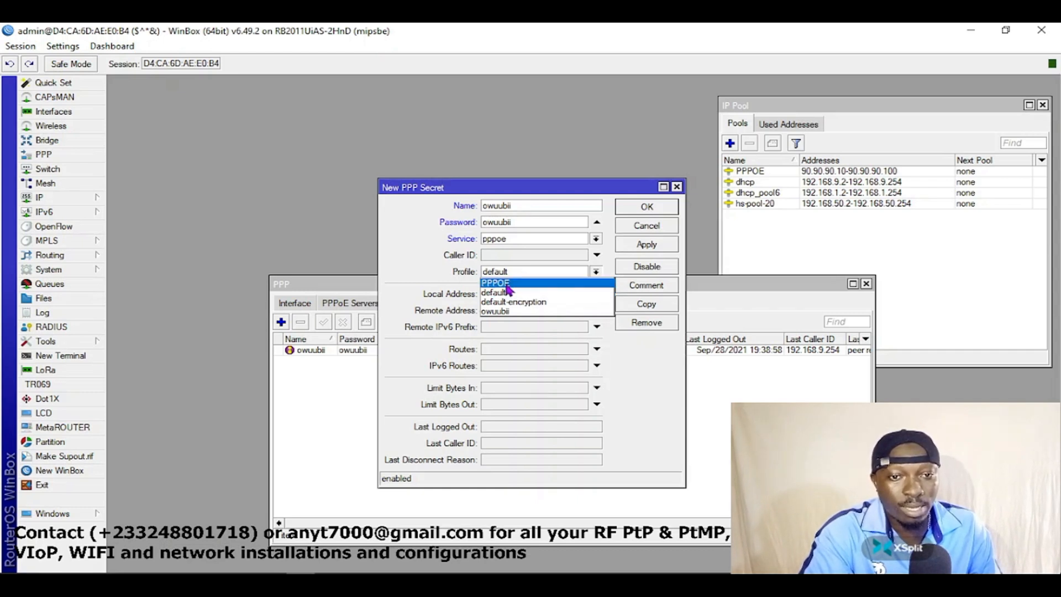
left_click(495, 282)
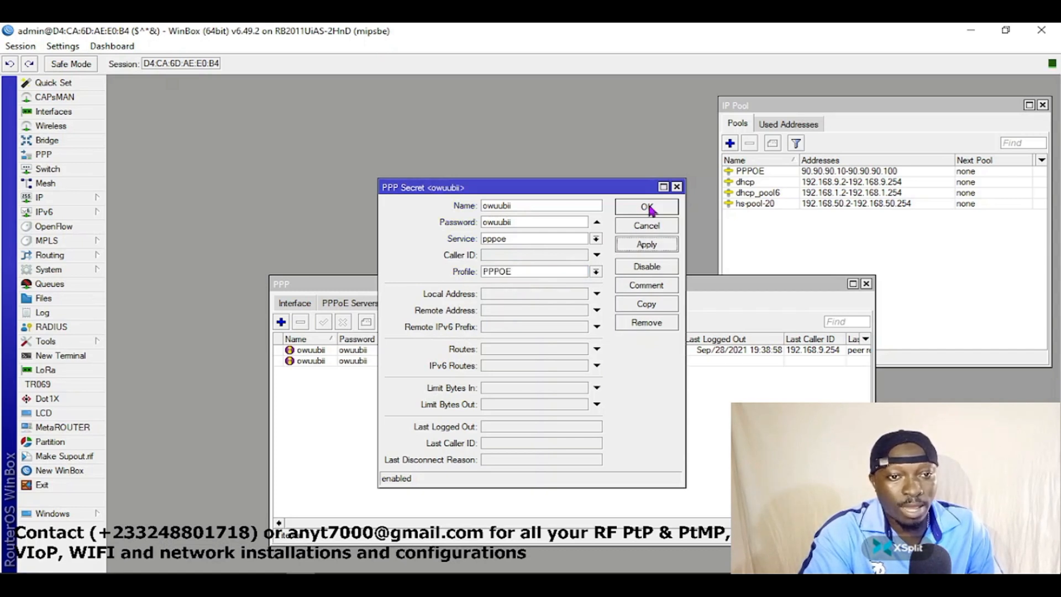
left_click(645, 207)
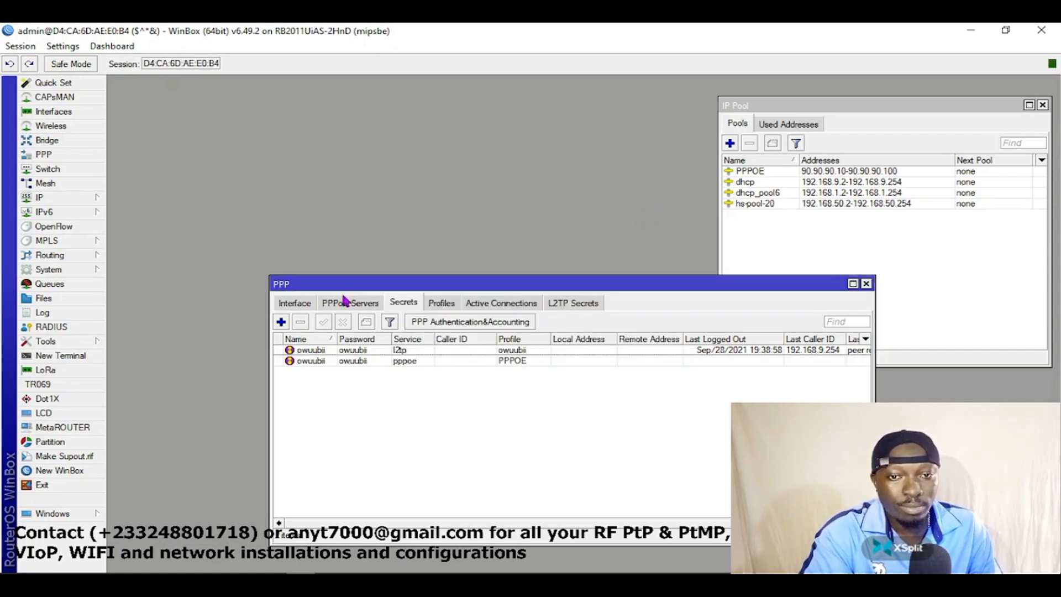
left_click(349, 303)
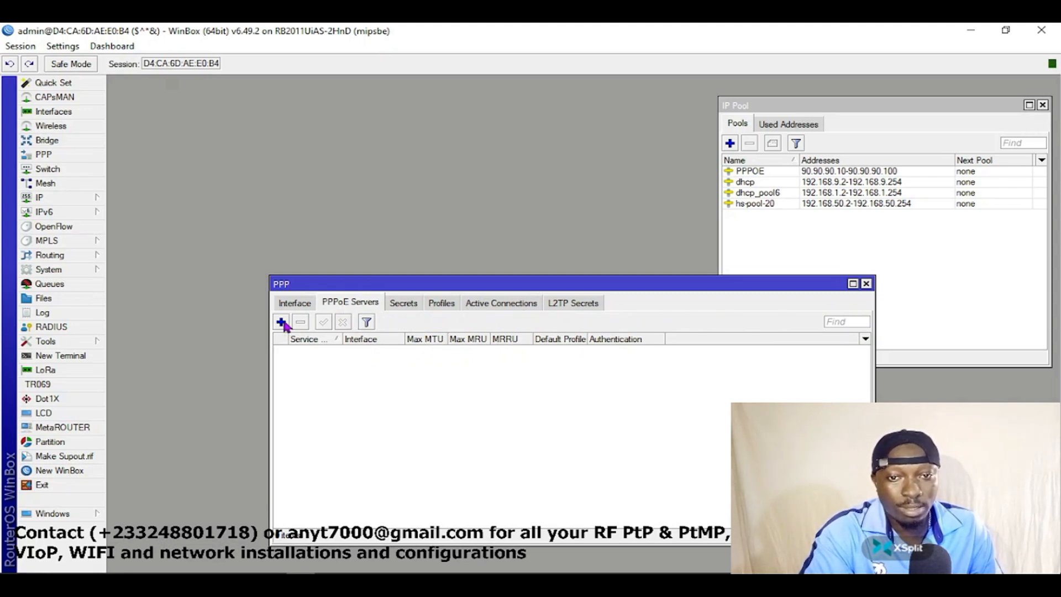
Step: Add PPPoE service Owuubii on interface BerhaneNet with default profile PPPOE and save it
left_click(282, 322)
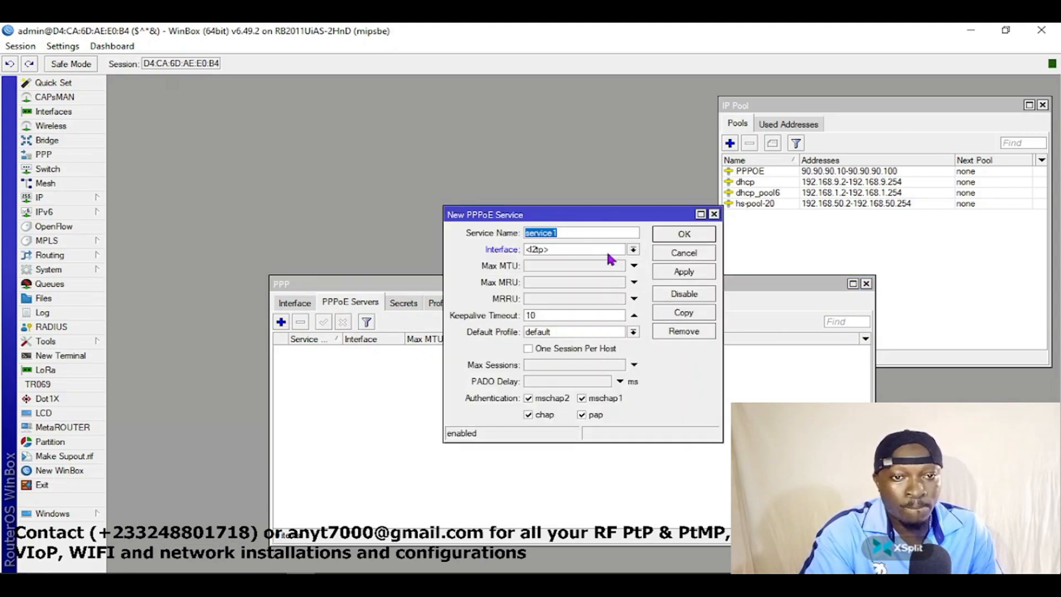
type("O")
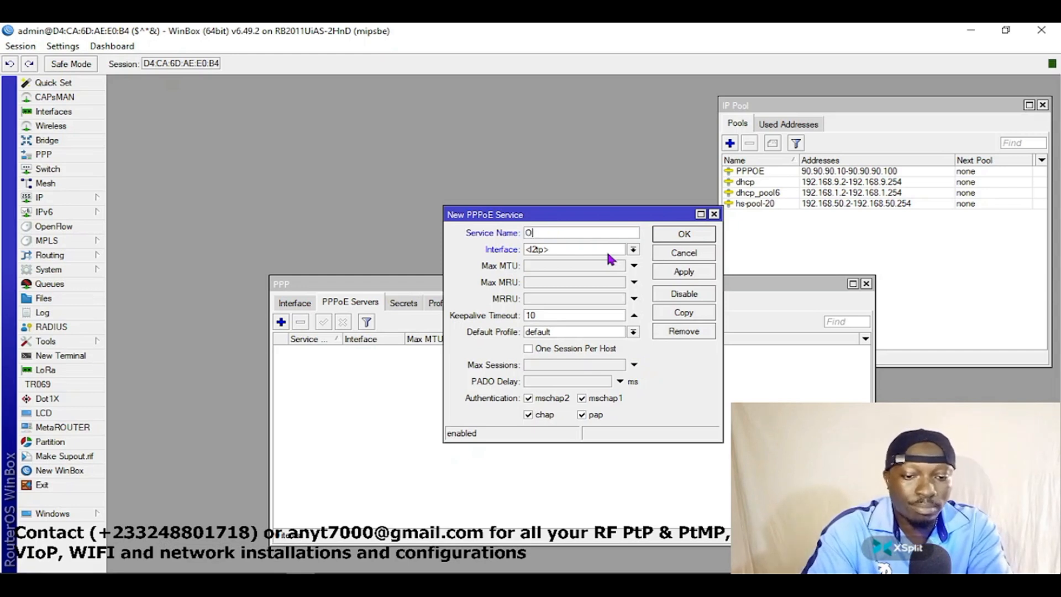
type("wuubii")
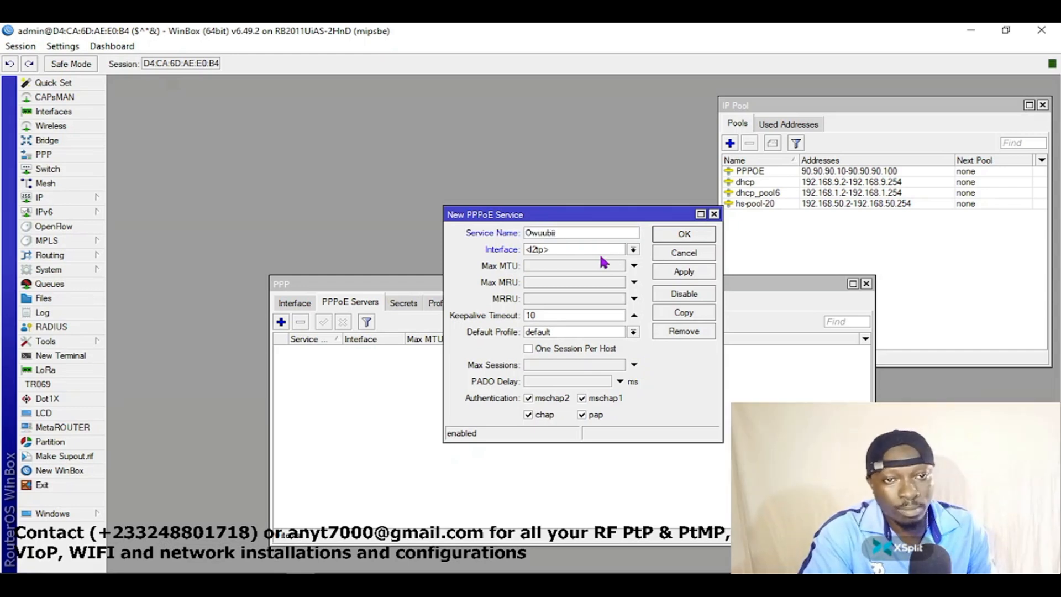
left_click(632, 248)
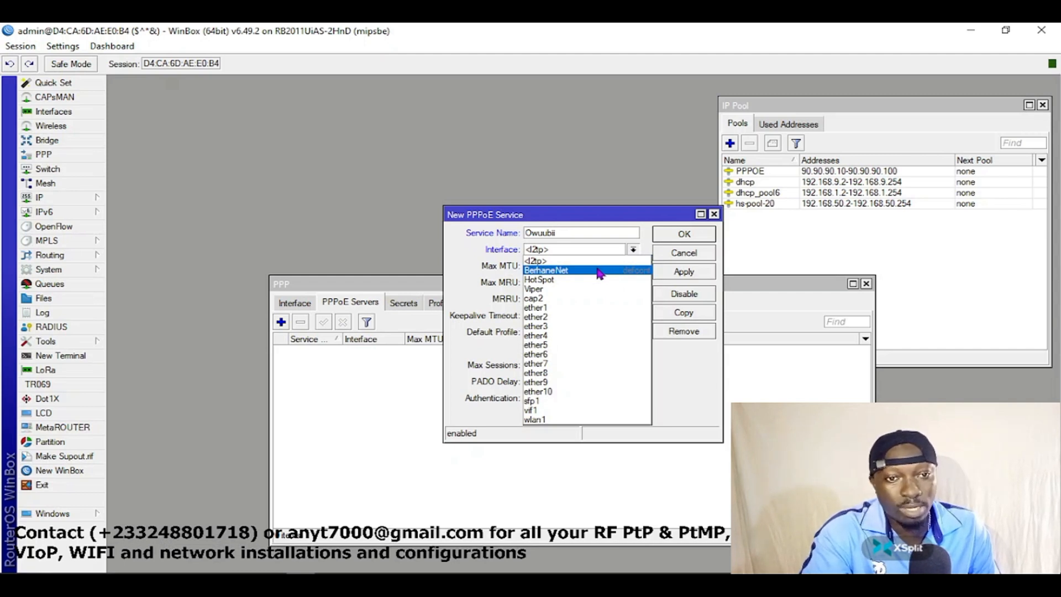
left_click(545, 269)
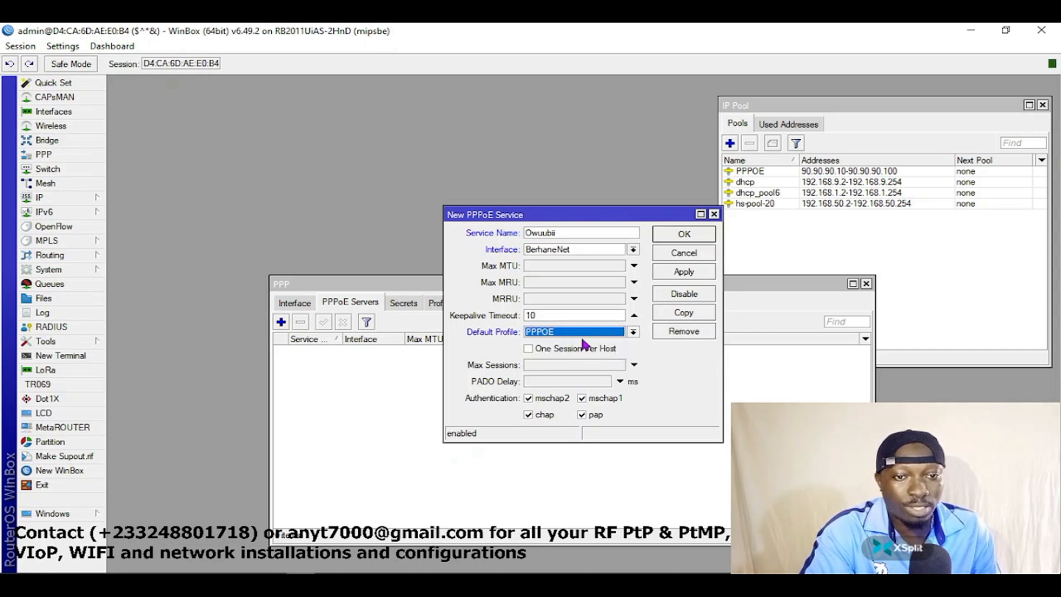
mouse_move(689, 348)
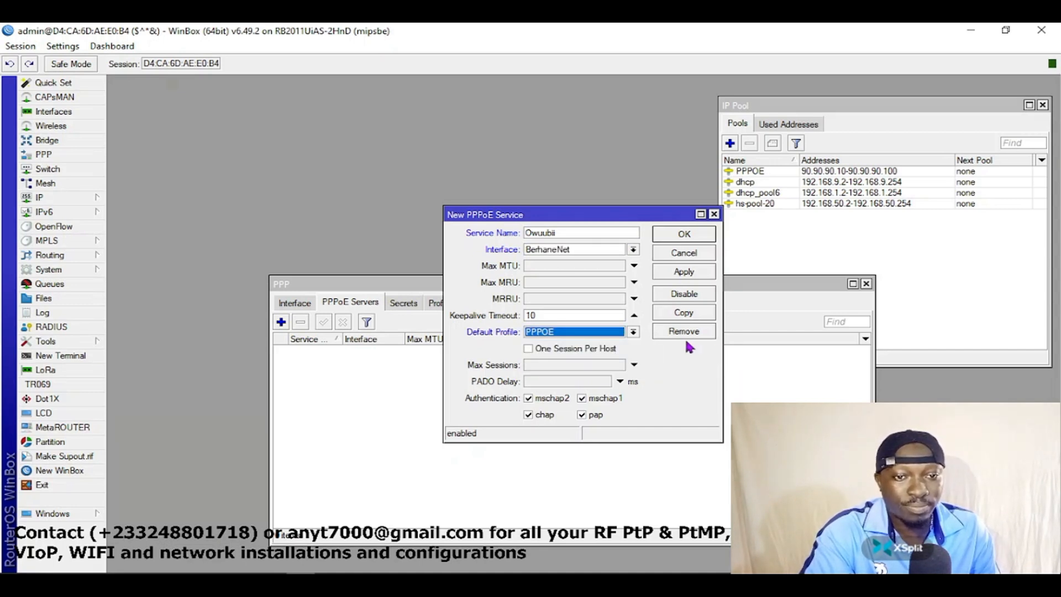
left_click(683, 271)
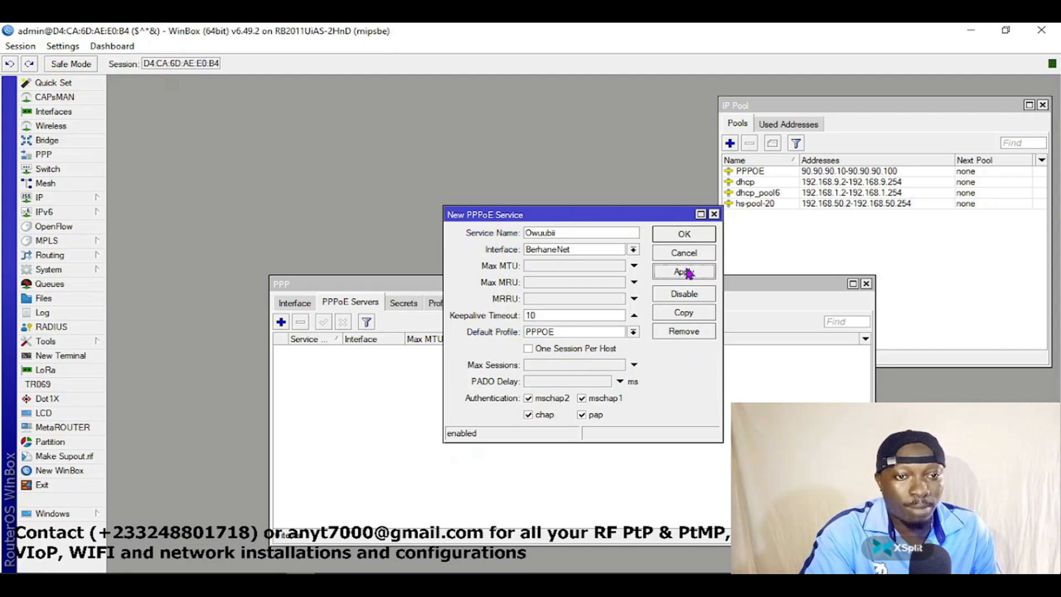
left_click(683, 233)
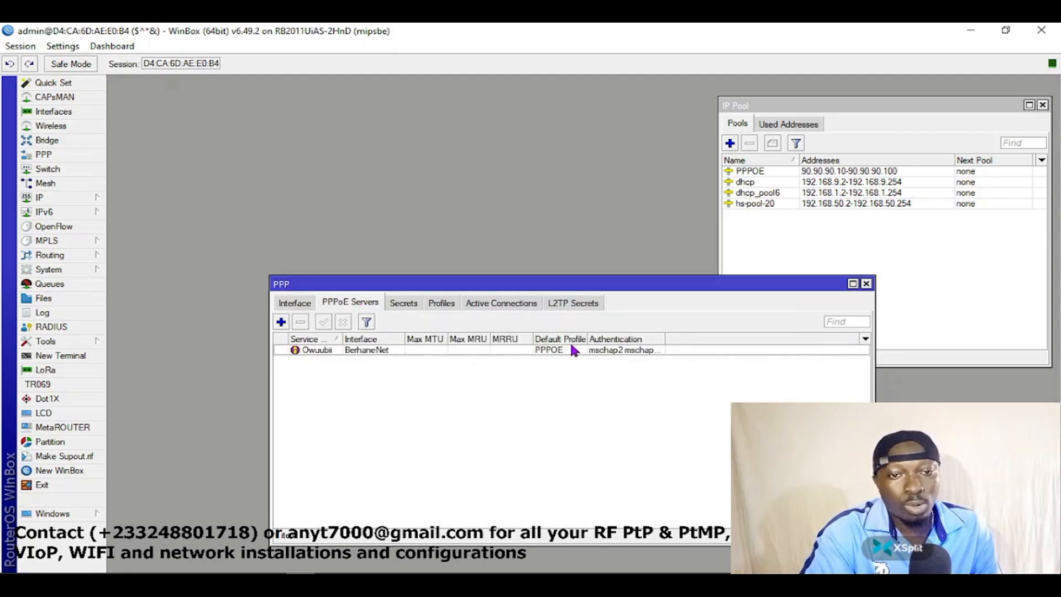
Step: Review the PPP secrets list confirming the owuubii pppoe account beside the l2tp one
left_click(403, 302)
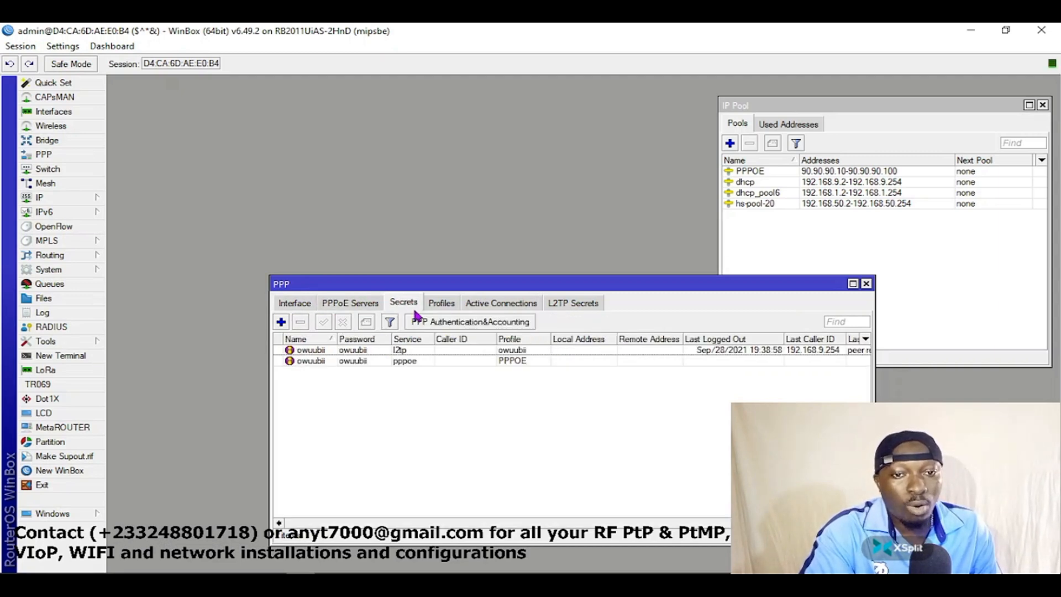
mouse_move(363, 306)
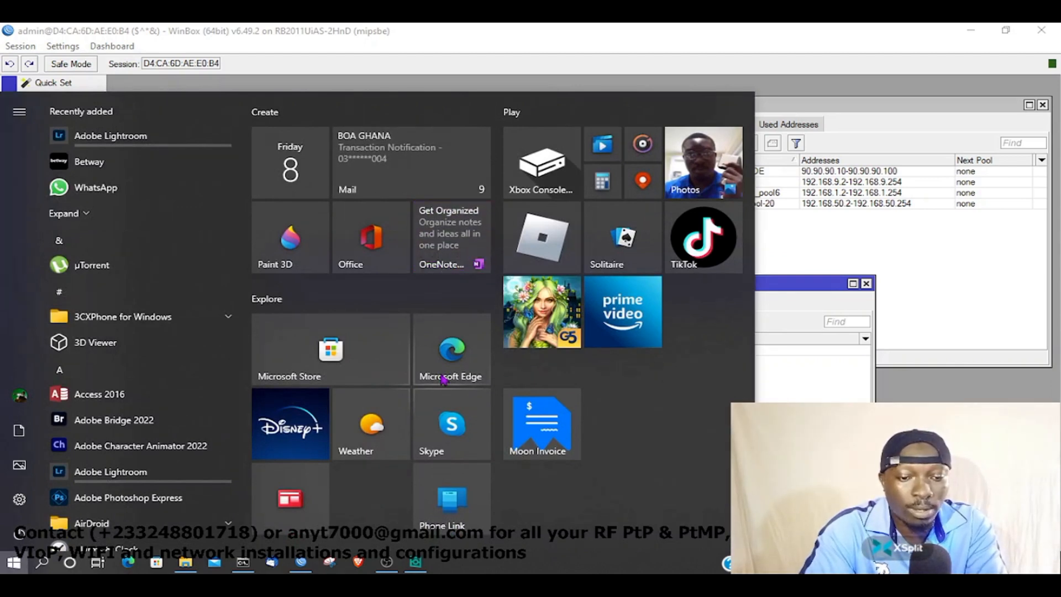
Step: Search Windows for 'dial' to reach the Dial-up settings page
type("dial")
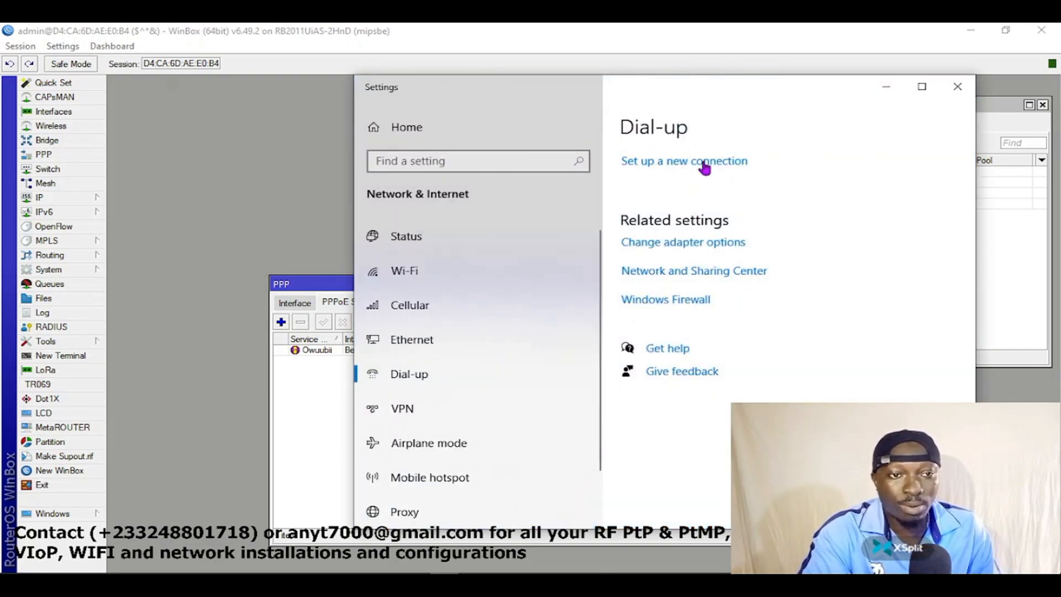
mouse_move(669, 169)
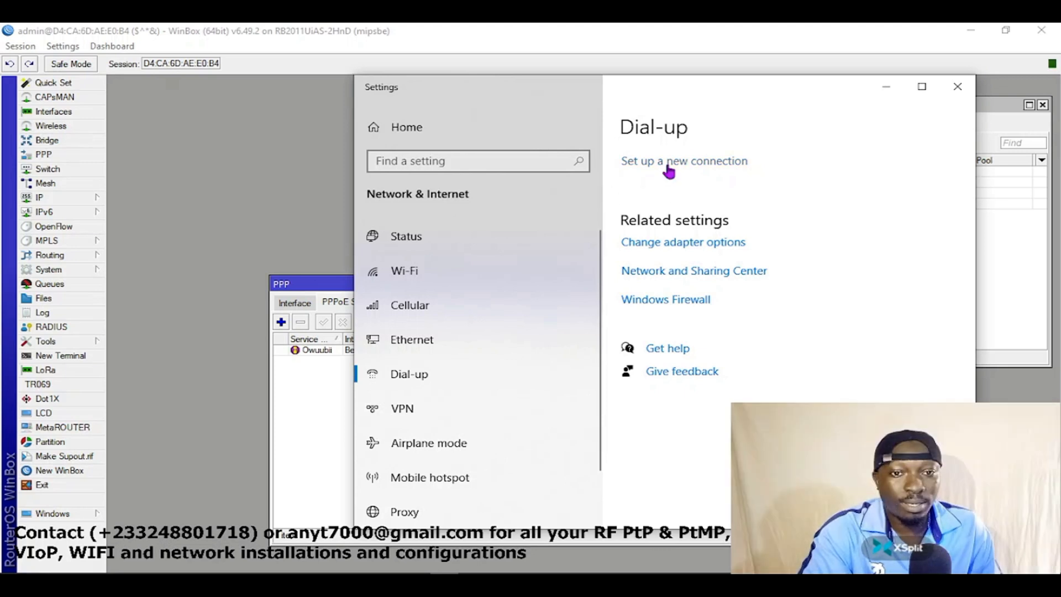
mouse_move(678, 189)
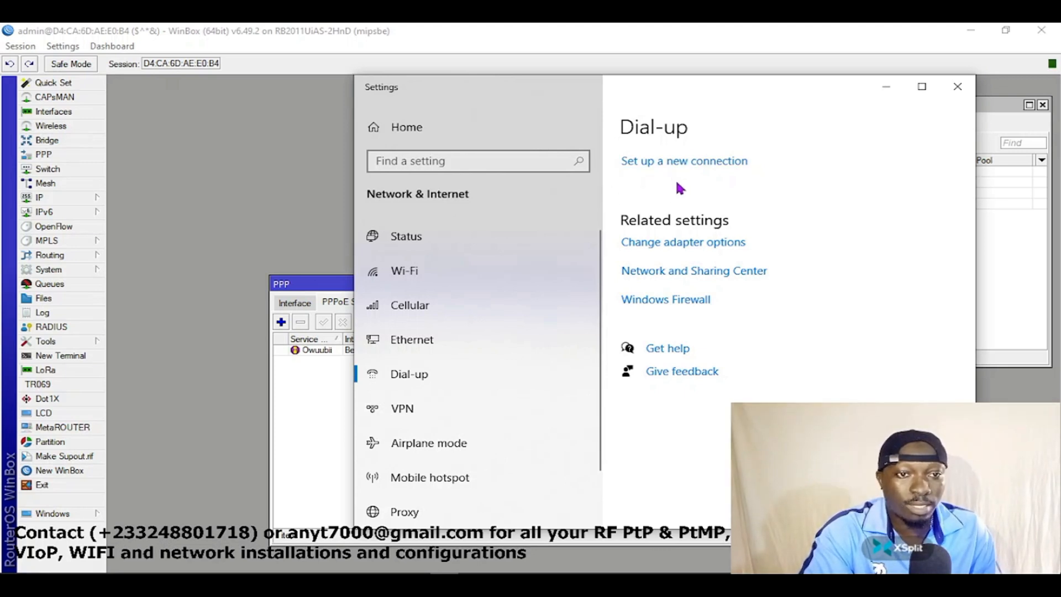
mouse_move(679, 170)
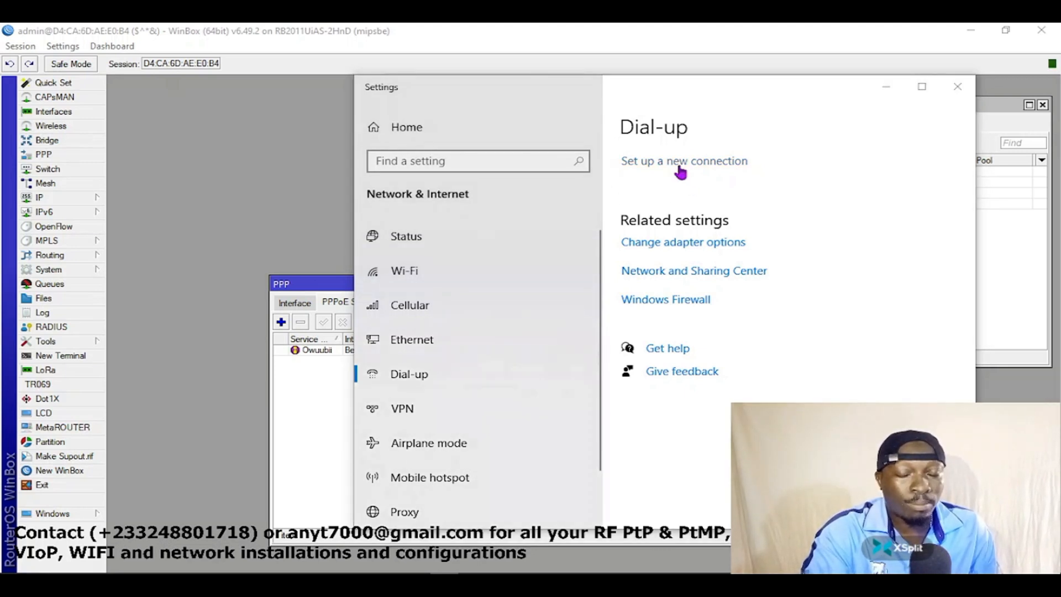
Step: Start a new Internet connection anyway and choose Broadband (PPPoE) as its type
left_click(683, 160)
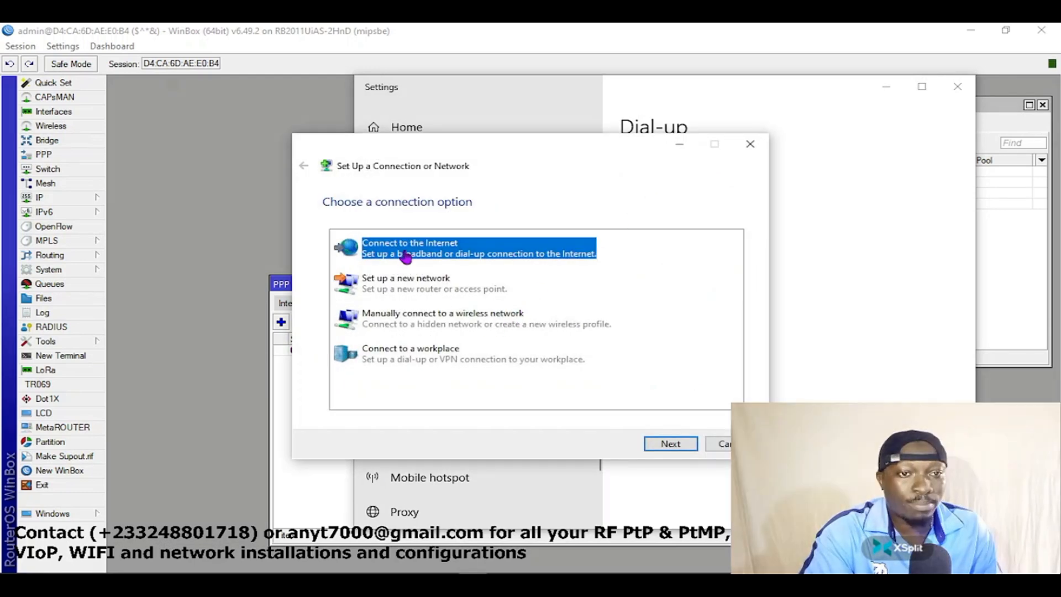
mouse_move(570, 264)
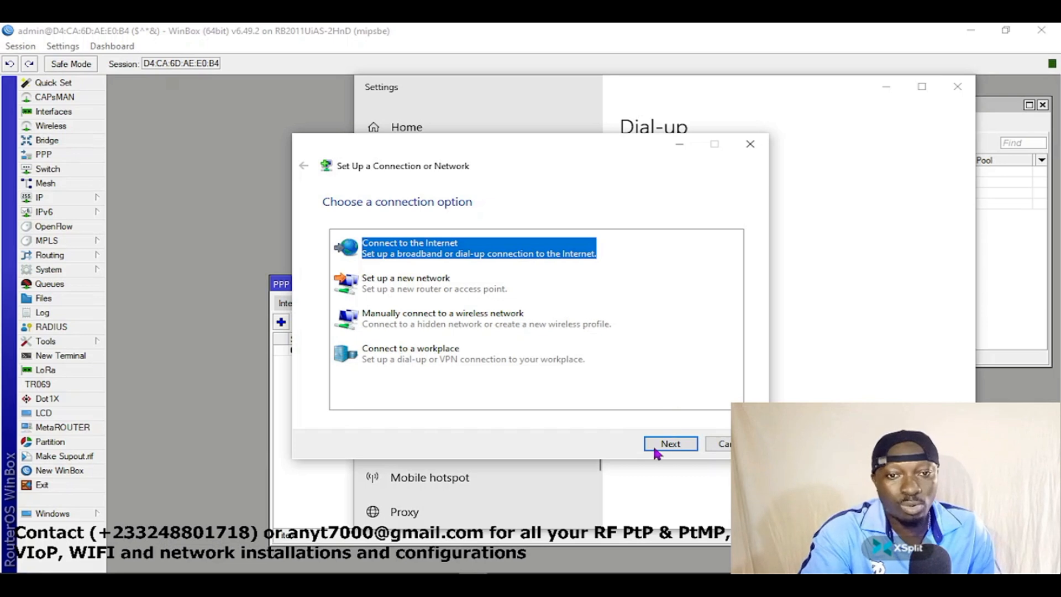
left_click(669, 443)
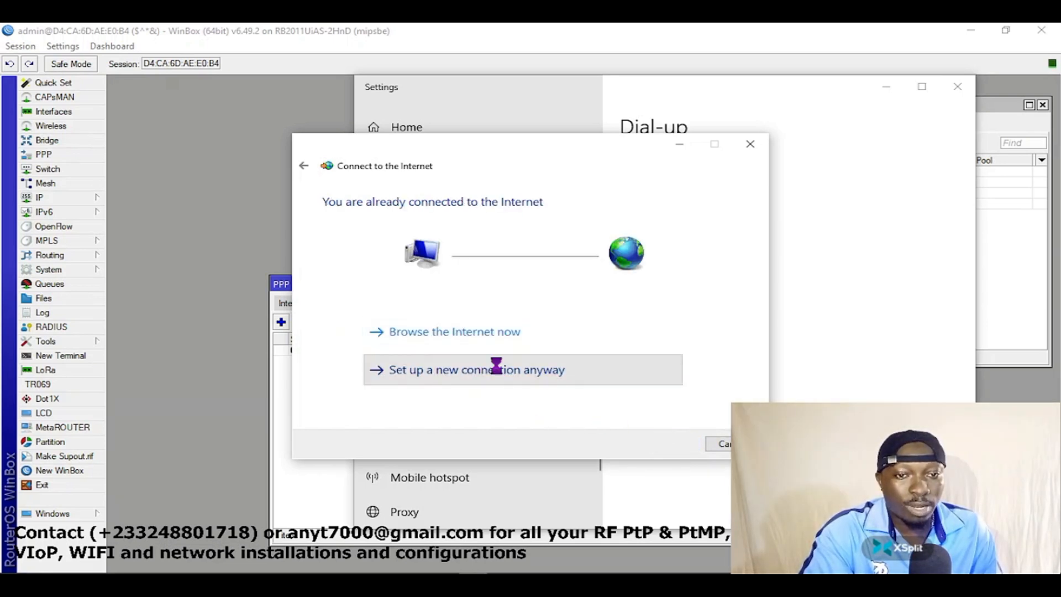
left_click(475, 369)
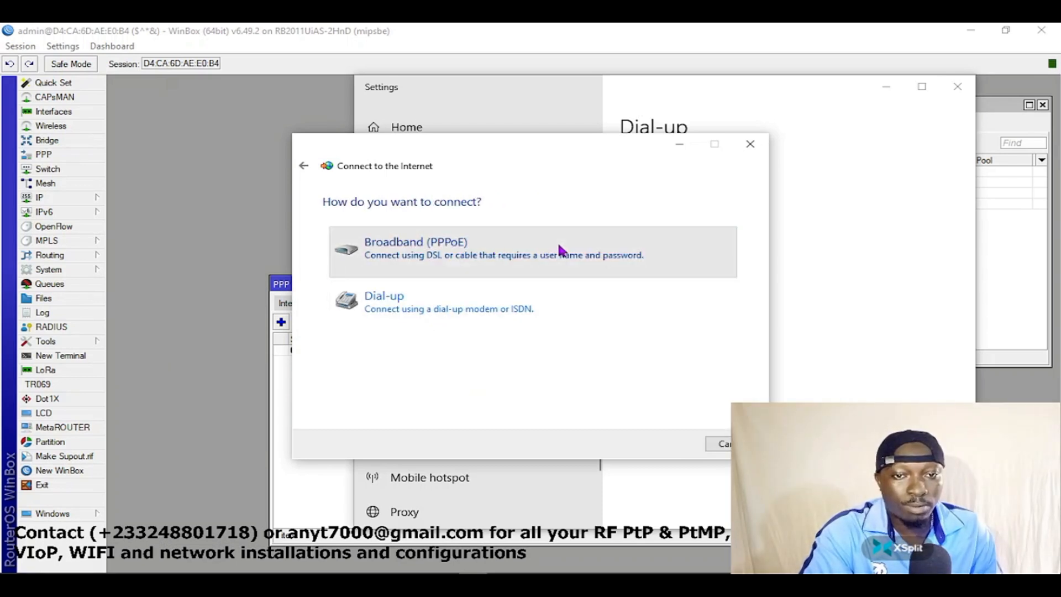
left_click(415, 248)
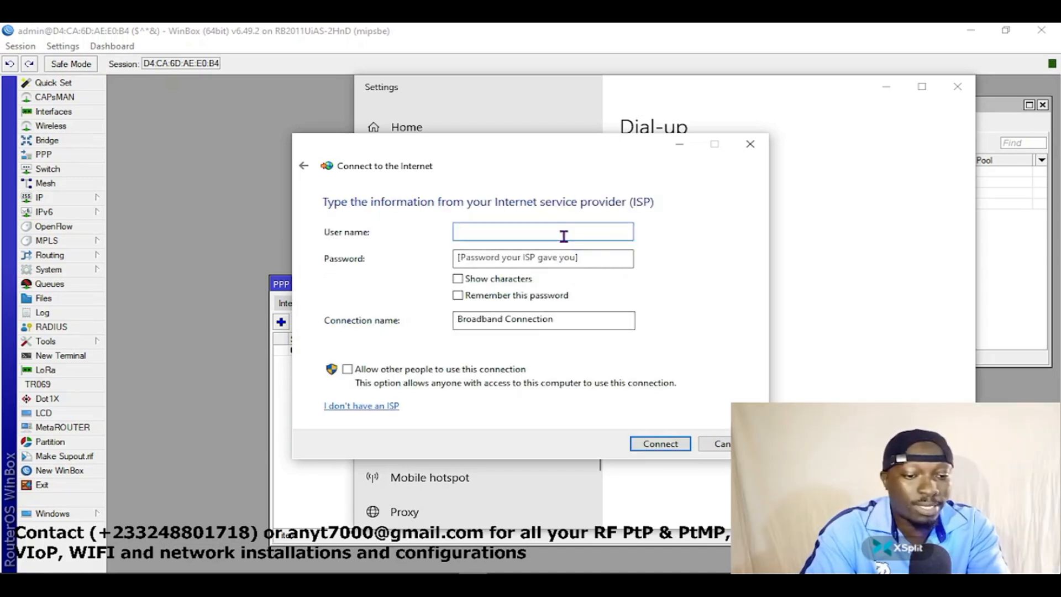
type("O")
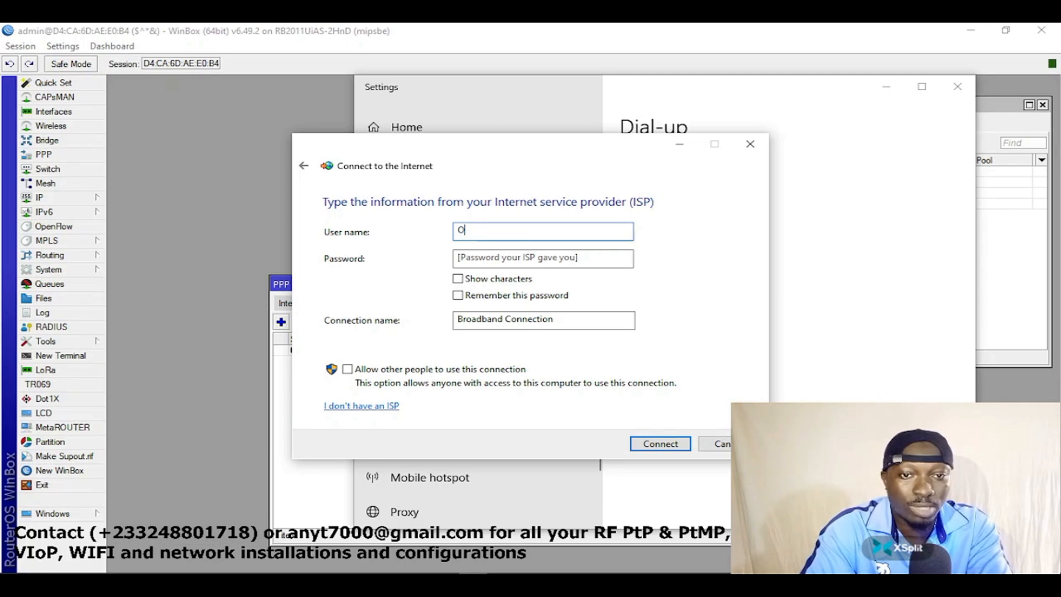
type("wuubii")
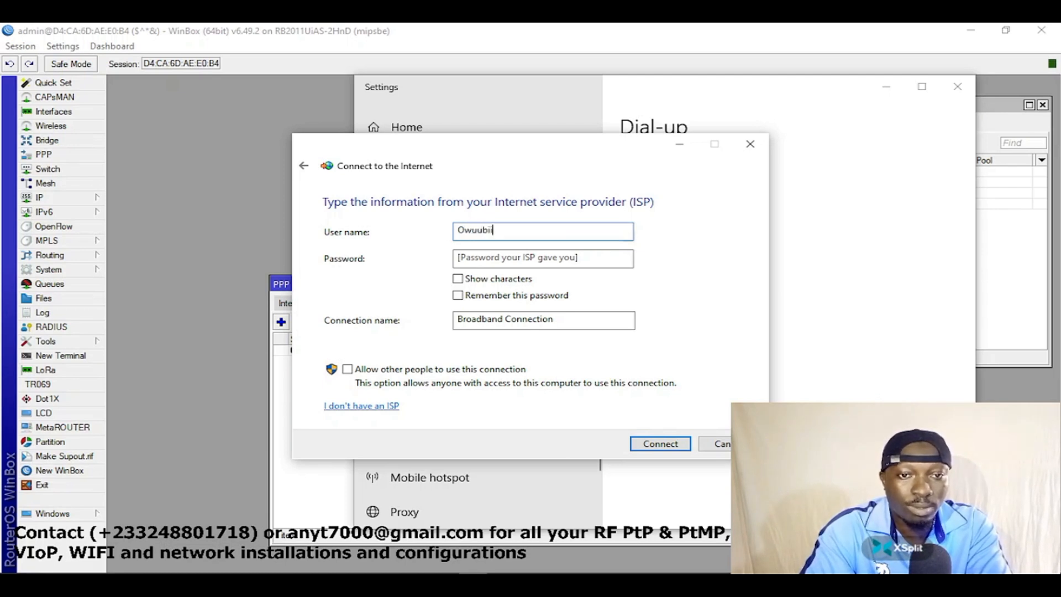
left_click(544, 258)
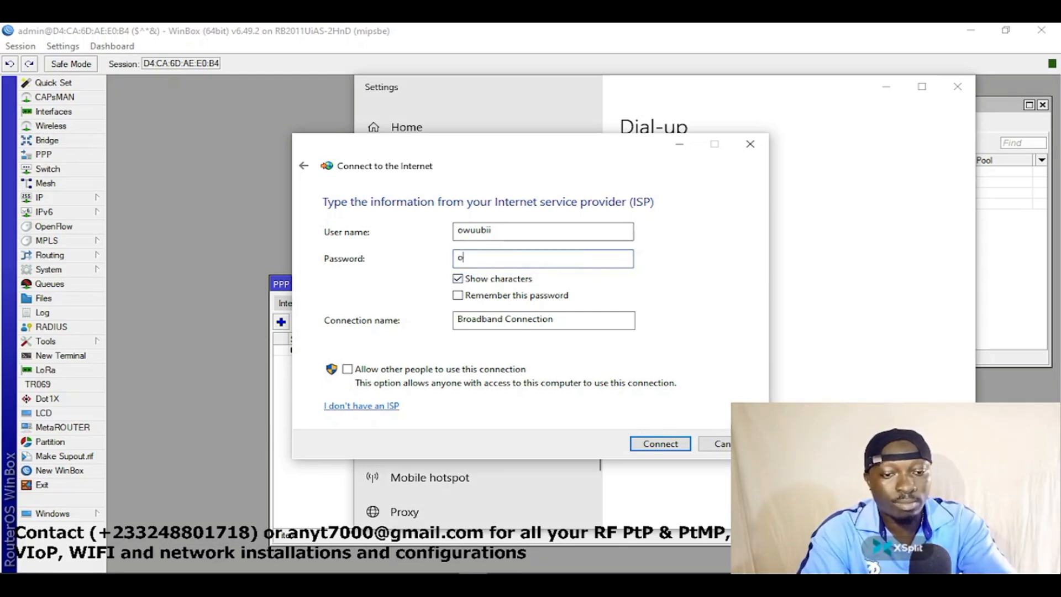
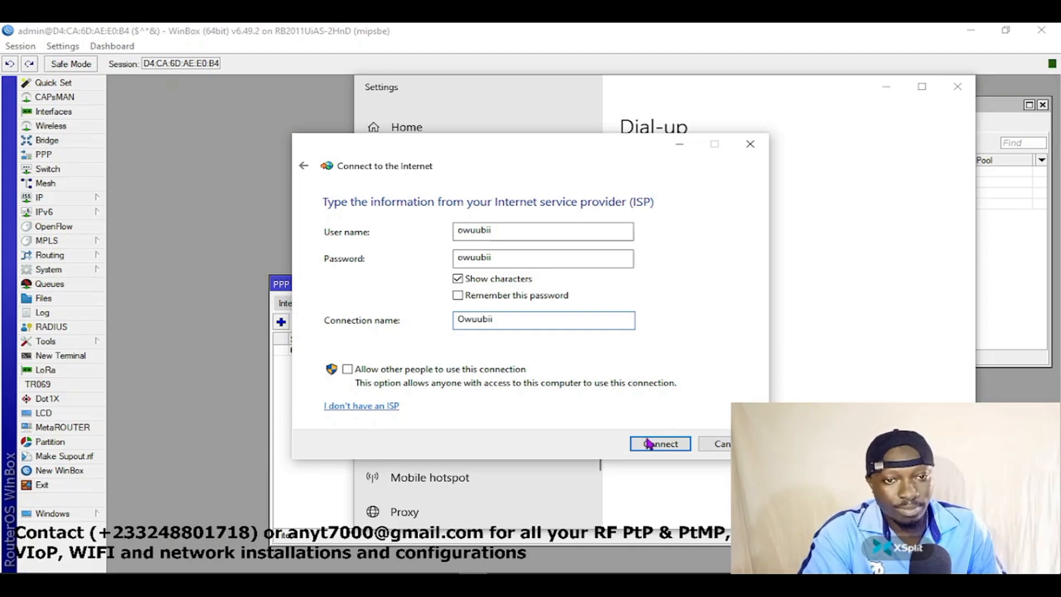
left_click(458, 295)
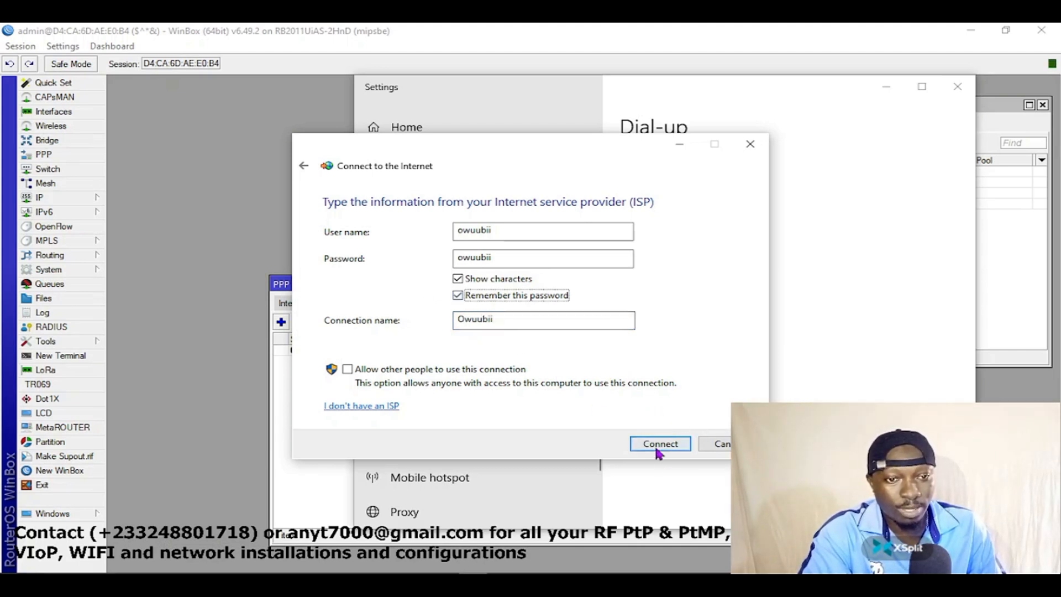
left_click(659, 443)
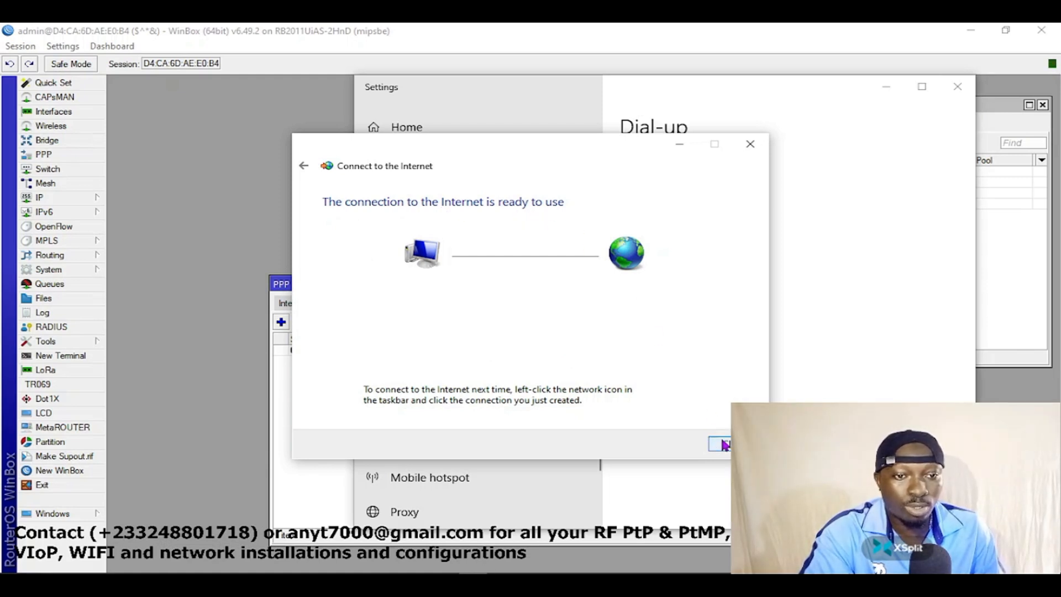
Step: Close the wizard, review the connected Owuubii connection's properties and return to the Dial-up page
left_click(718, 445)
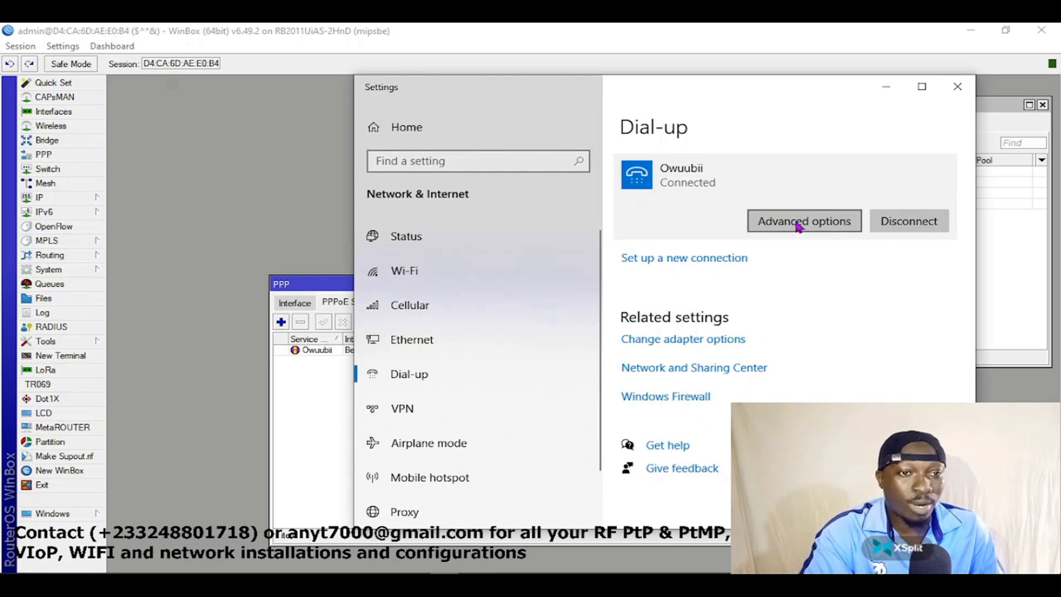
left_click(803, 221)
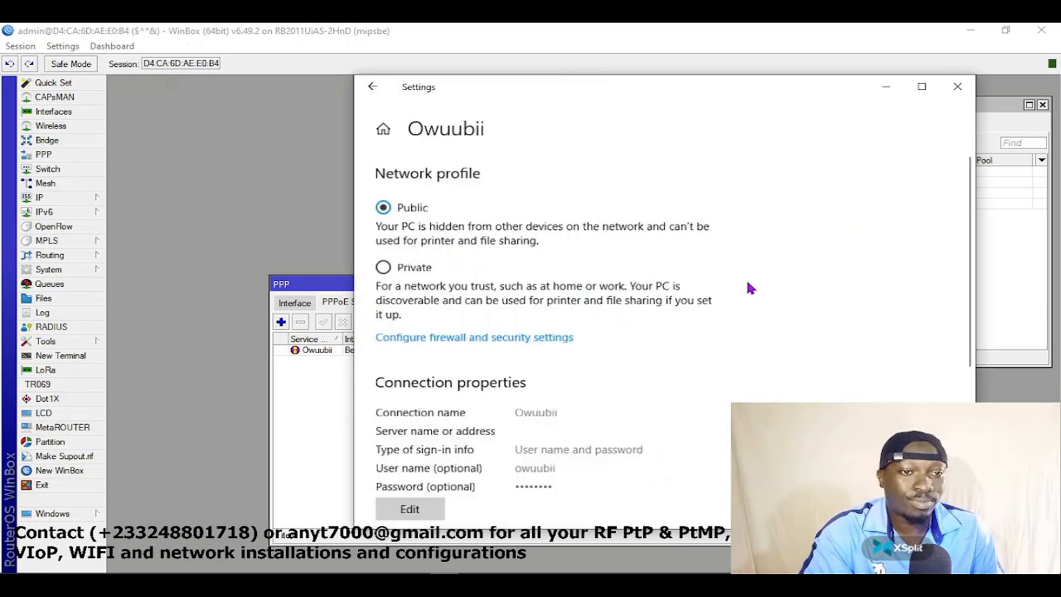
scroll("down", 3)
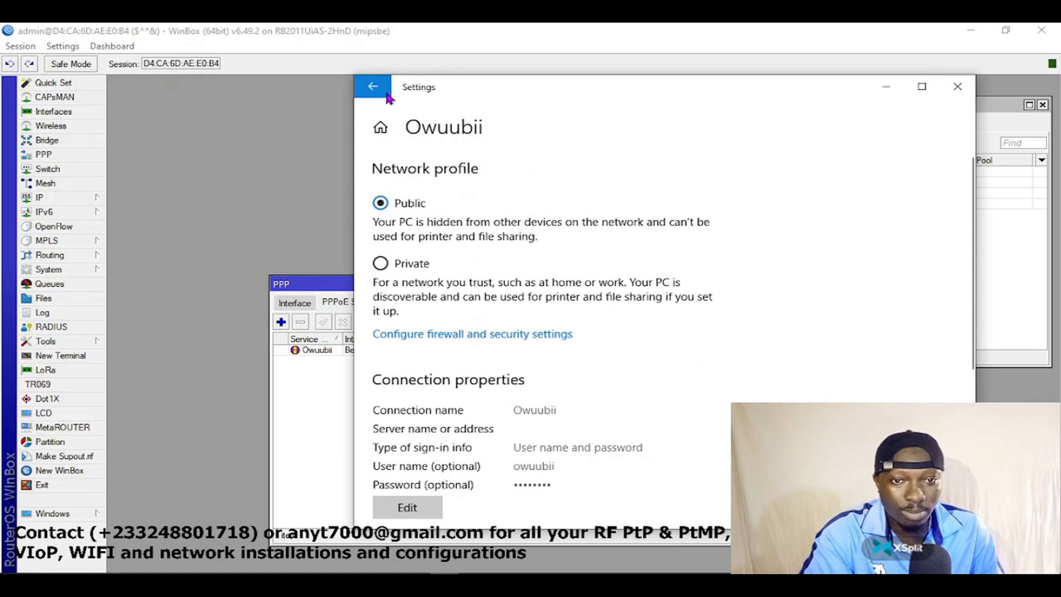
left_click(373, 87)
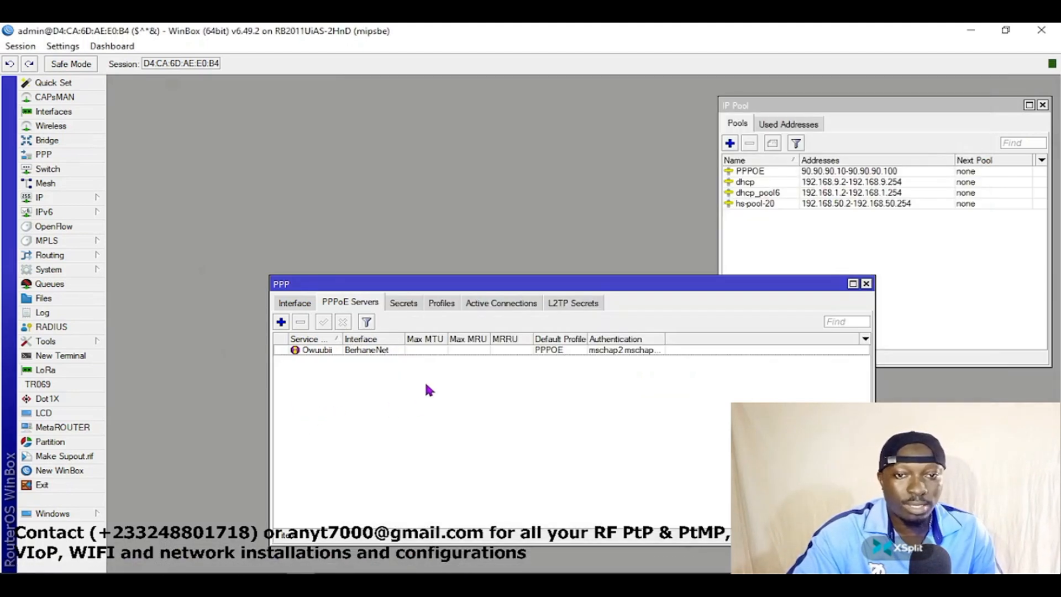
mouse_move(404, 337)
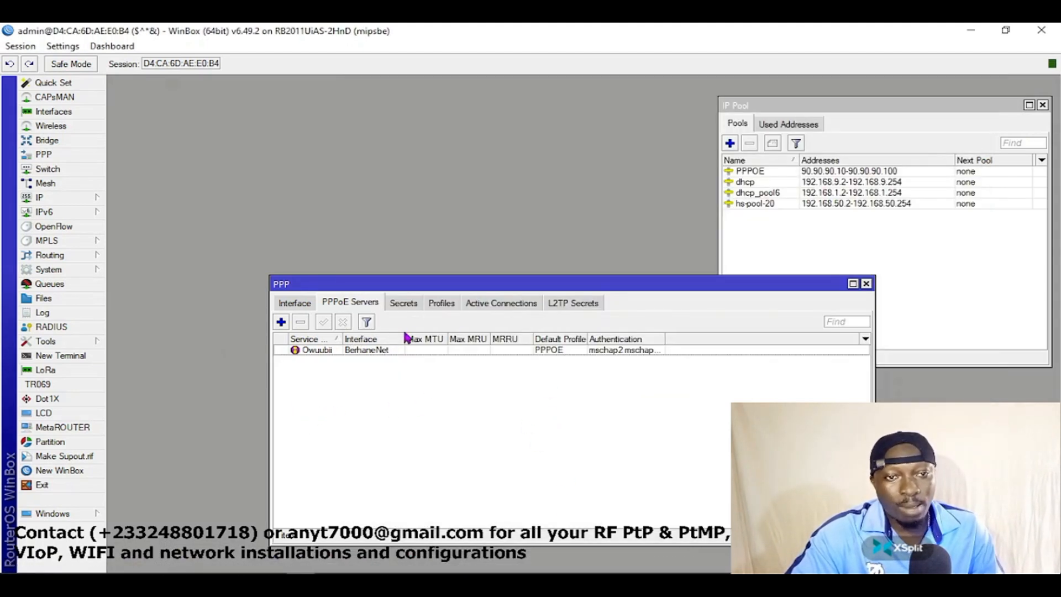
left_click(500, 303)
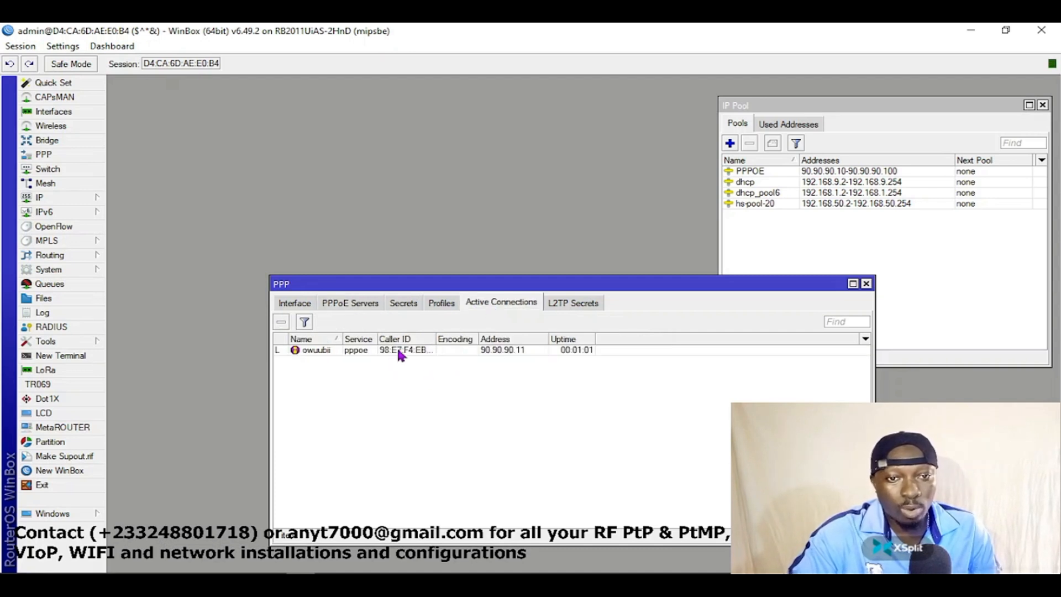
left_click(315, 349)
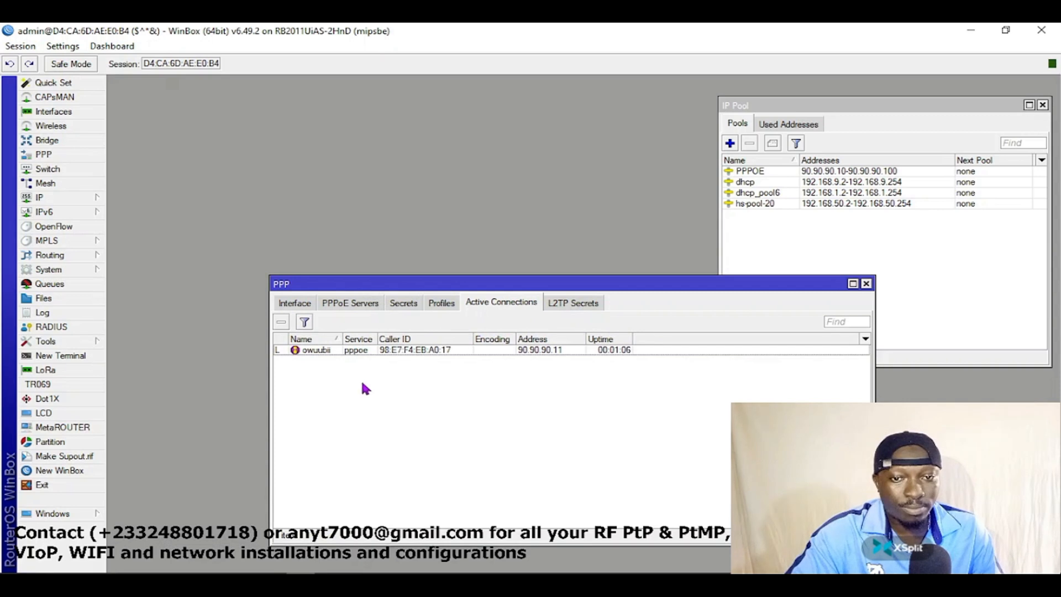
left_click(316, 351)
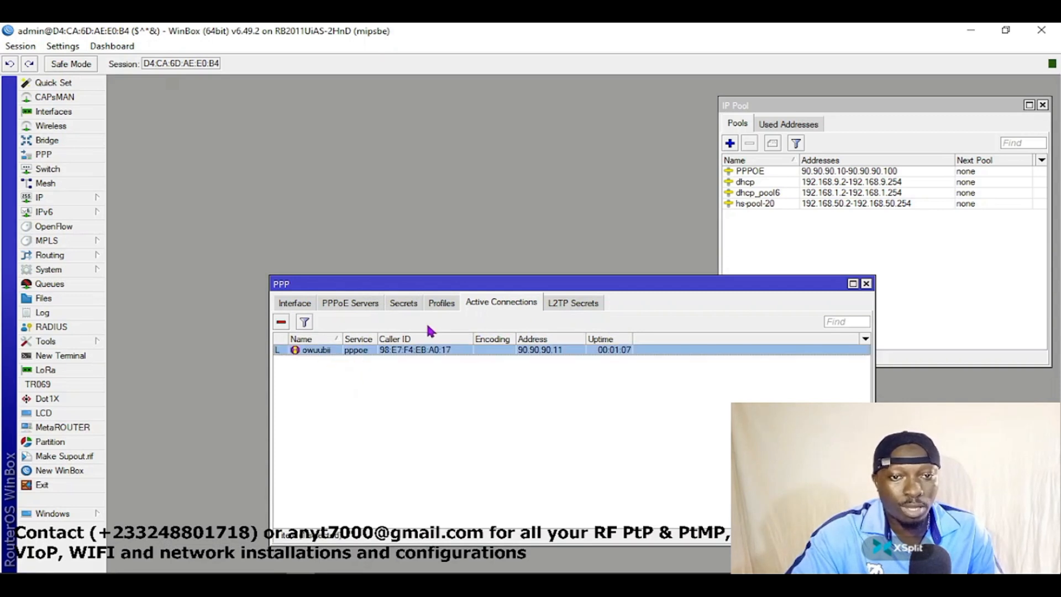
Step: Review the PPP Secrets list and the Interface list showing the pppoe-owuubii binding
left_click(403, 303)
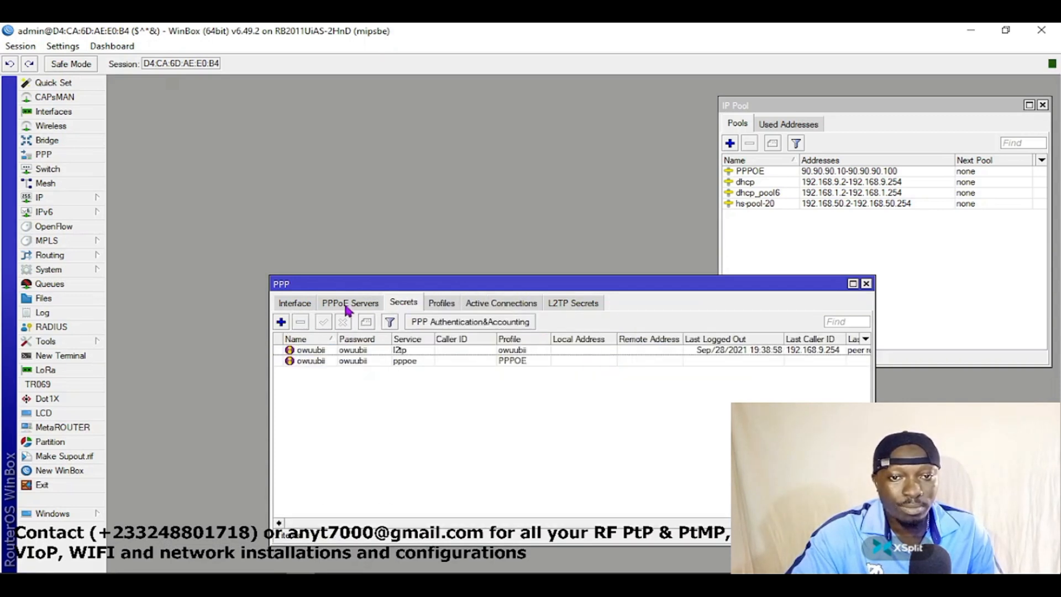
left_click(294, 303)
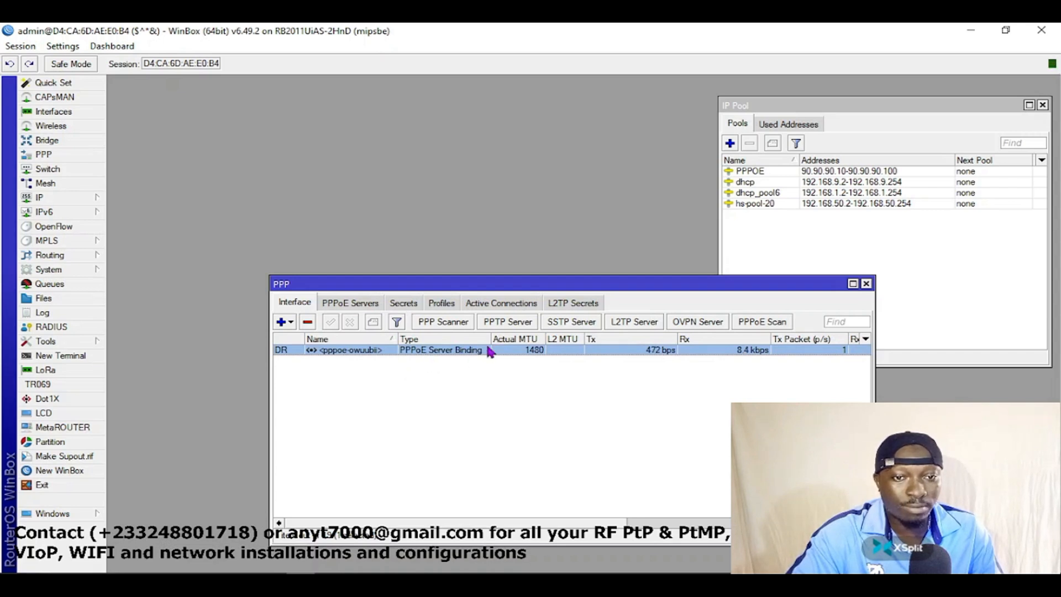
mouse_move(500, 526)
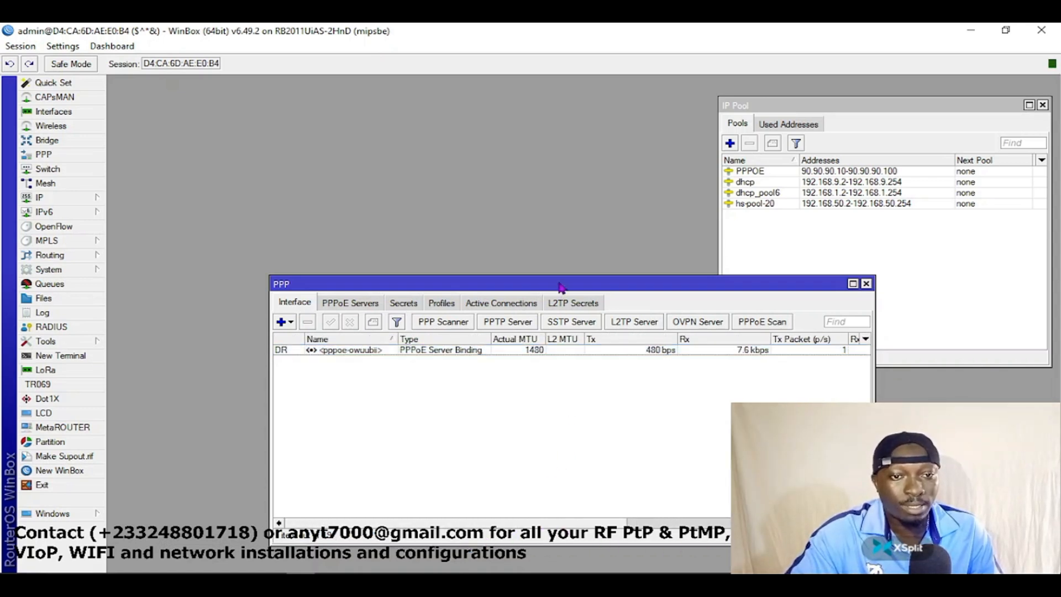
Step: Reposition the PPP window leftward so the pppoe-owuubii server binding row is fully visible
left_click_drag(561, 284, 429, 292)
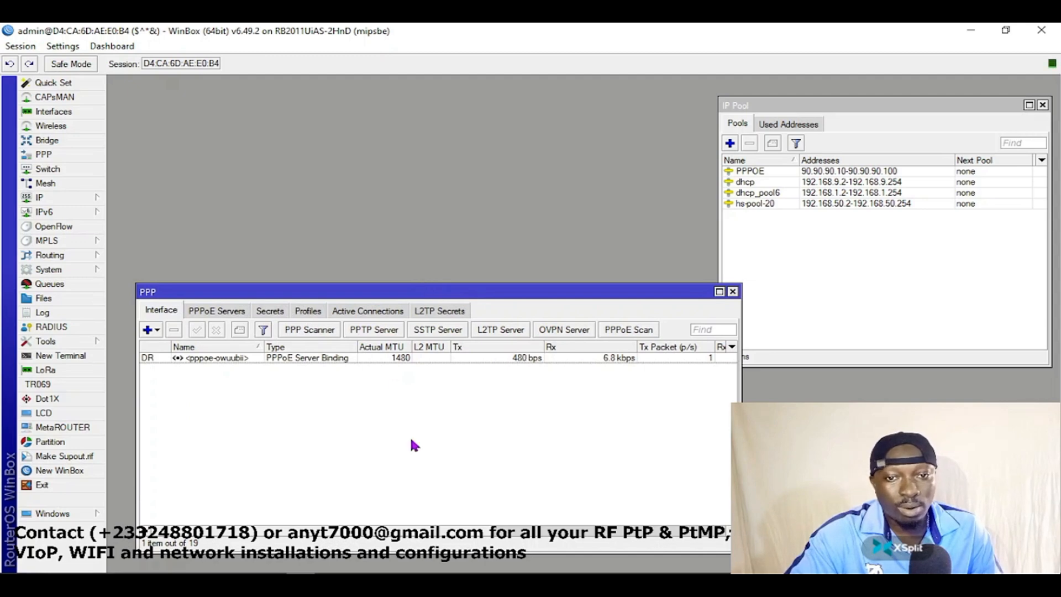